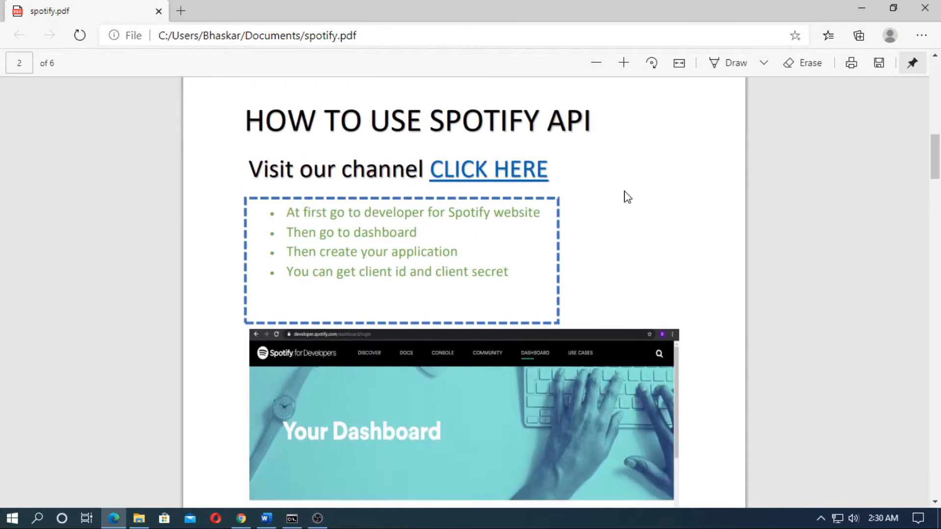
# Scroll through the Spotify API steps in spotify.pdf.
pyautogui.scroll(-3)
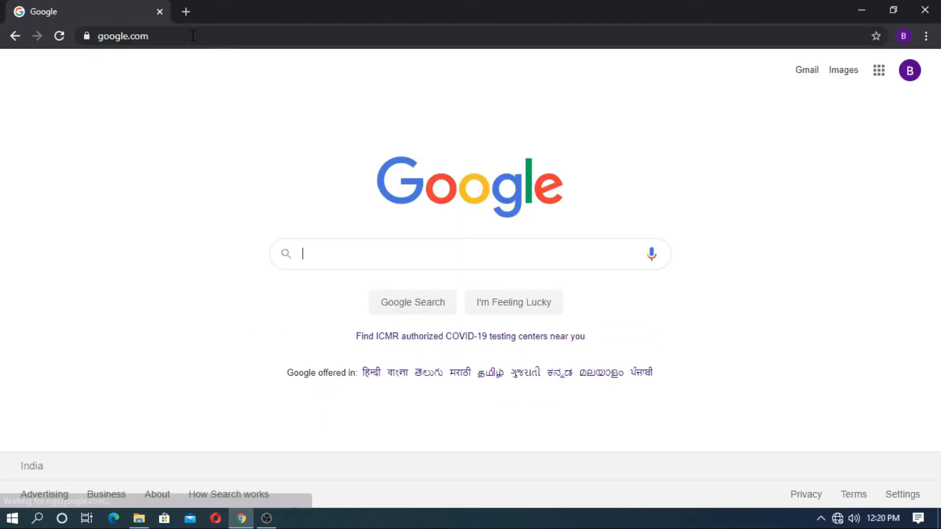
# Search Google for Spotify for Developers and go to its Dashboard.
pyautogui.write('sp')
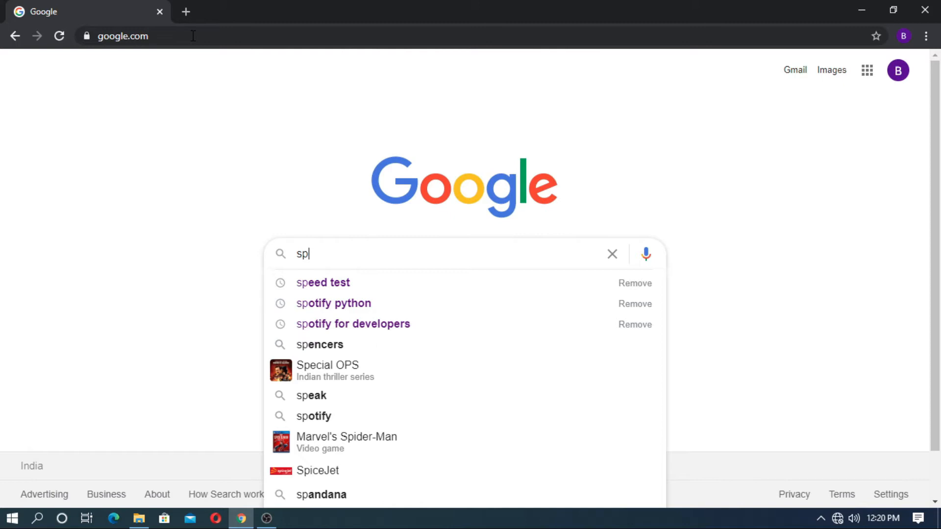
pyautogui.click(353, 324)
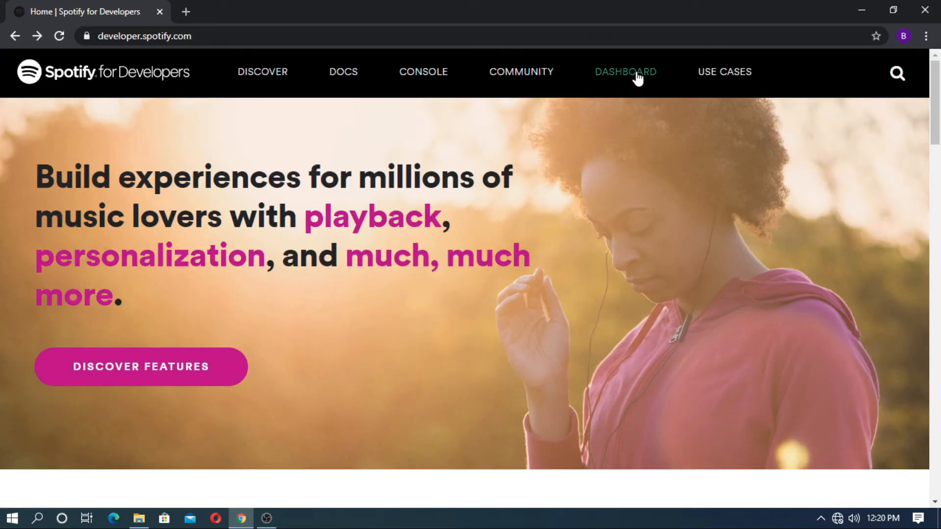
pyautogui.click(625, 71)
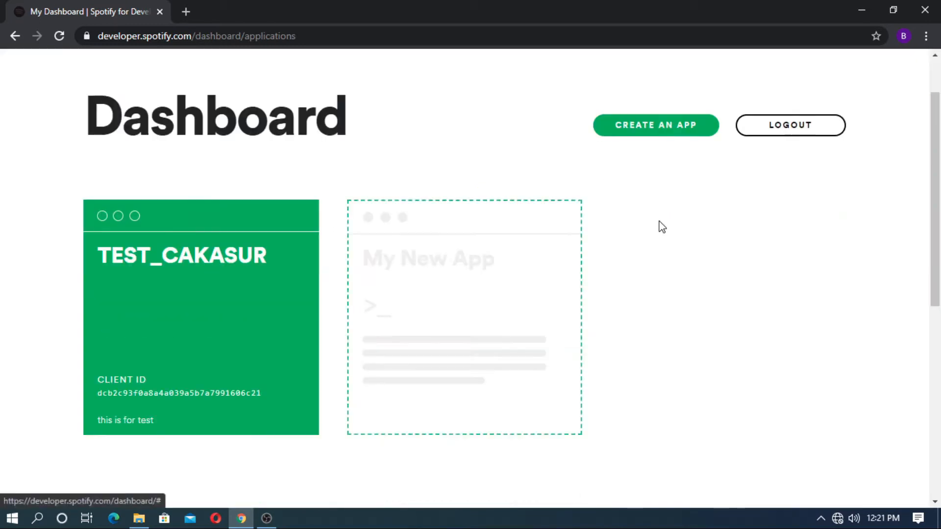
pyautogui.moveTo(722, 270)
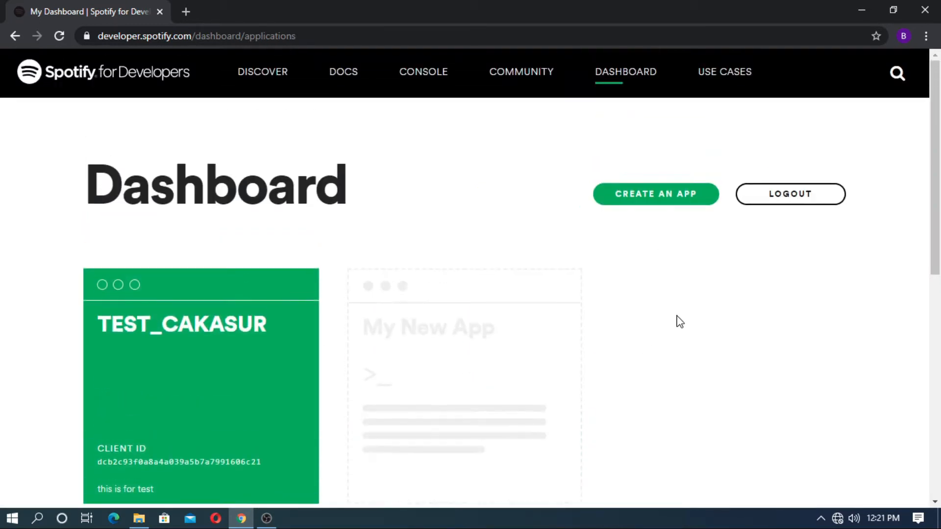
pyautogui.moveTo(672, 201)
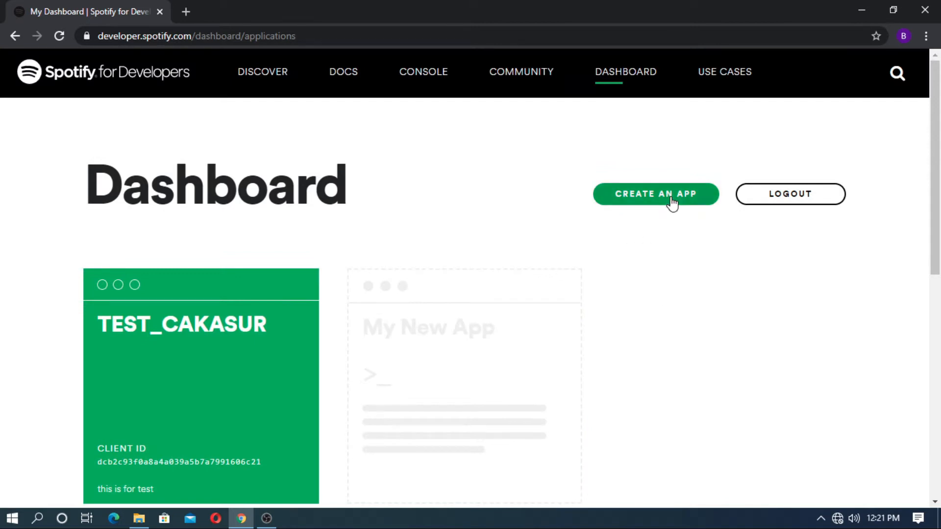
# Reveal and hide the TEST_CAKASUR app's client secret, then return to spotify3.
pyautogui.click(655, 194)
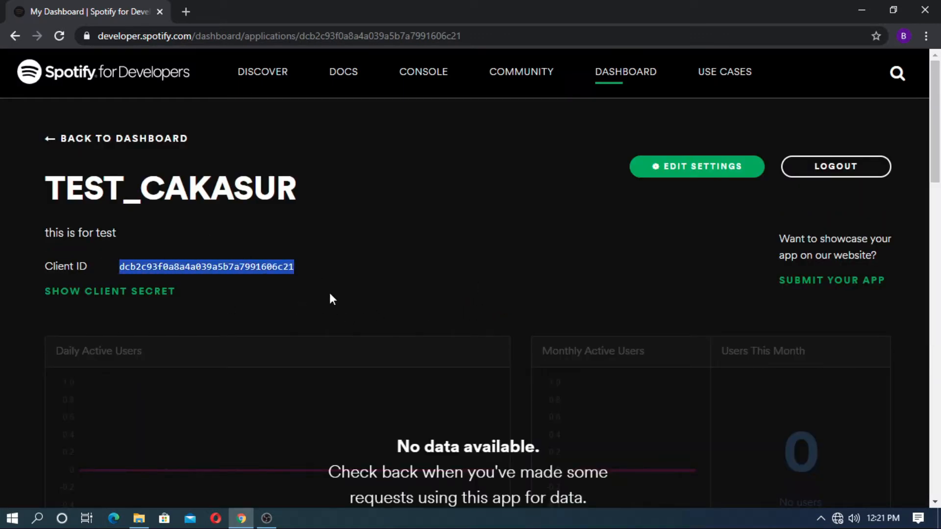
pyautogui.click(110, 291)
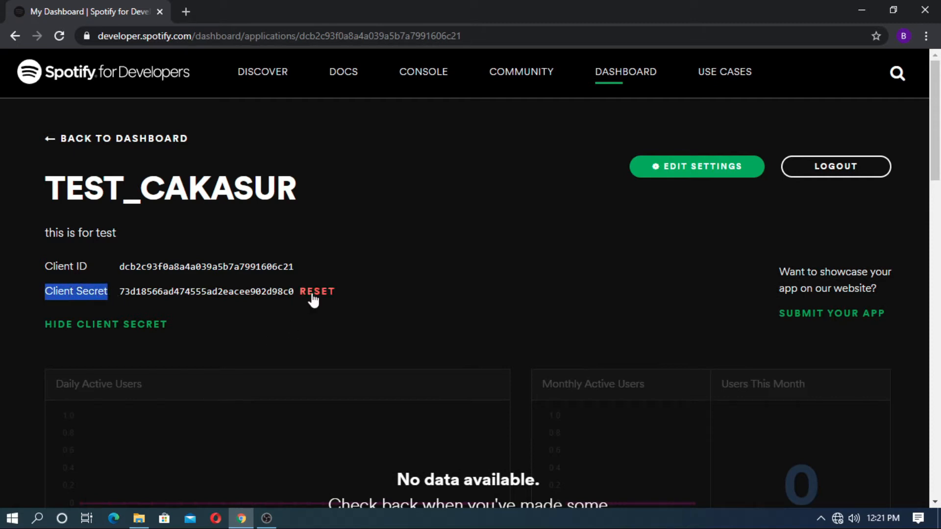
pyautogui.click(106, 324)
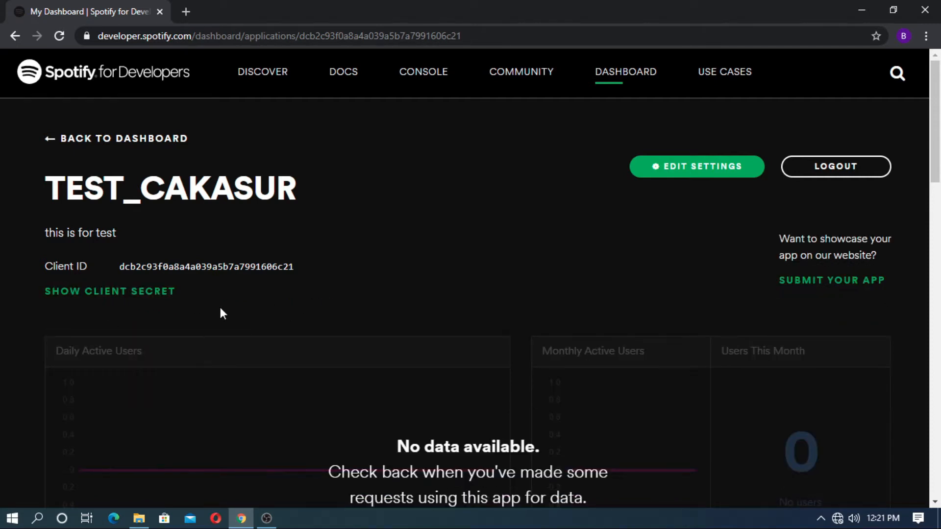
pyautogui.click(408, 11)
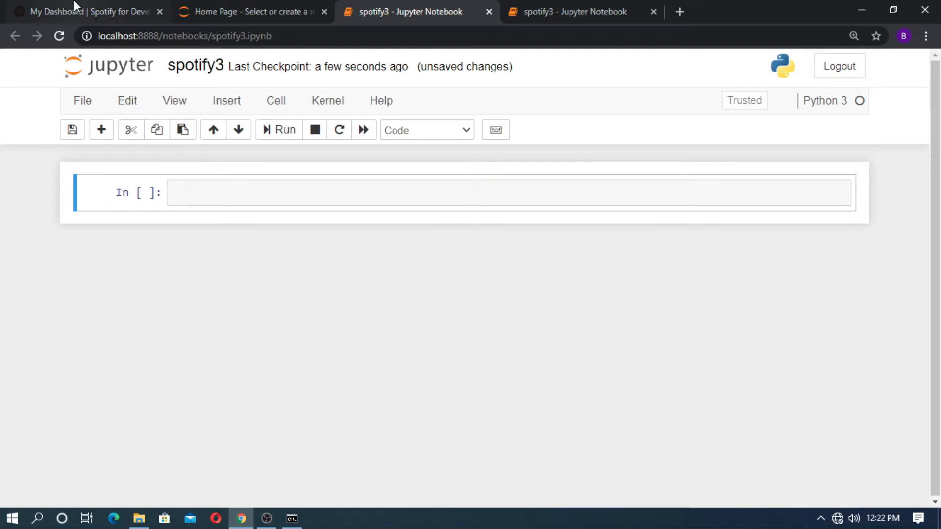
# Browse the Web API Libraries docs and open the plamere/spotipy Python repository.
pyautogui.click(84, 11)
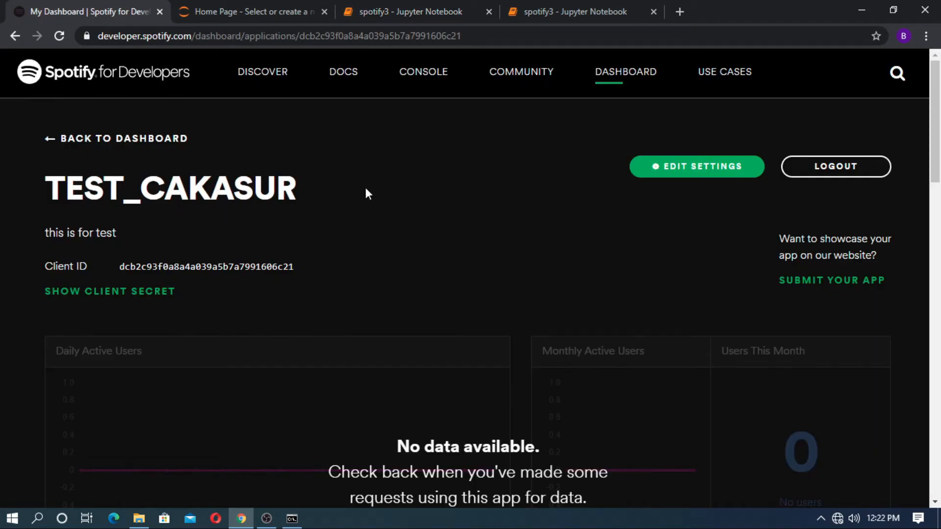
pyautogui.moveTo(343, 71)
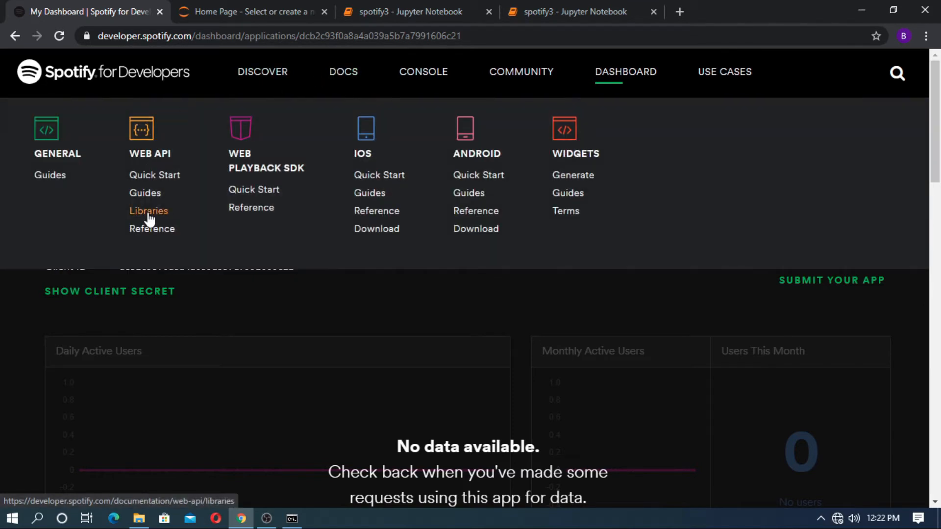
pyautogui.click(148, 211)
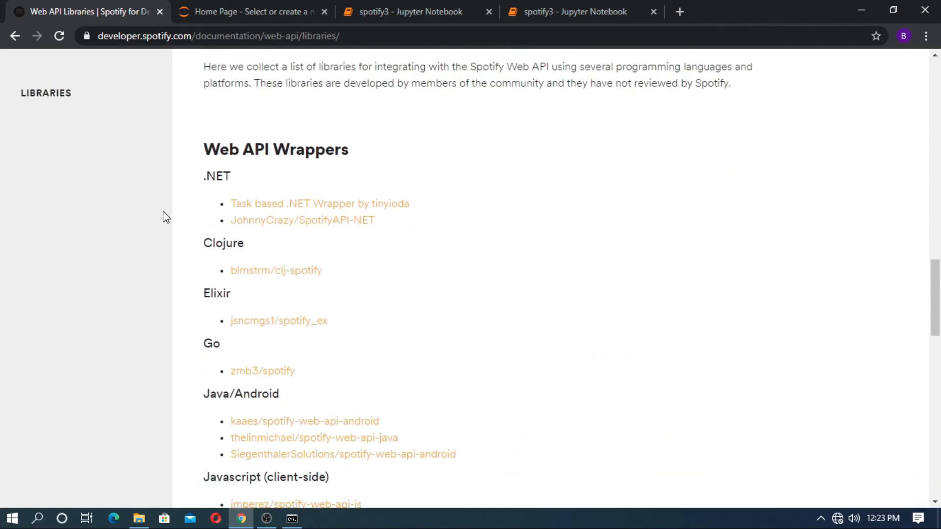
pyautogui.scroll(-3)
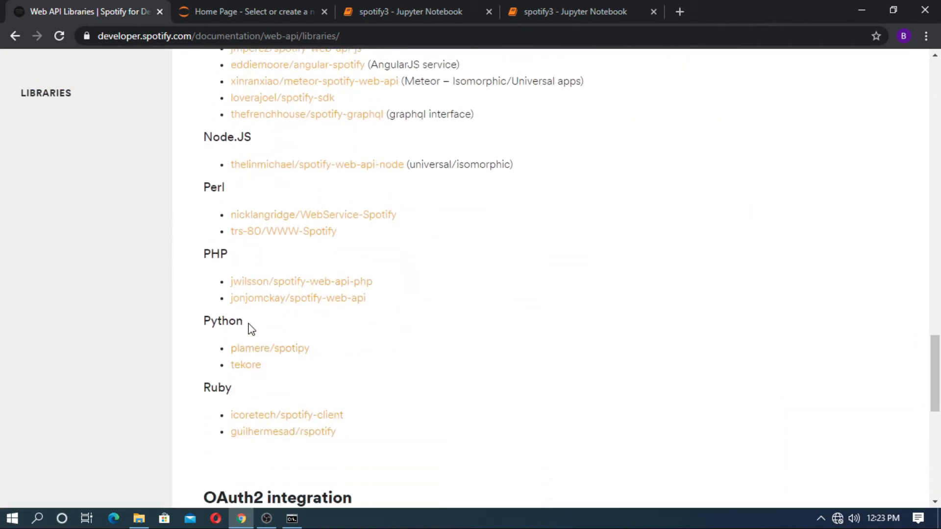
pyautogui.moveTo(282, 353)
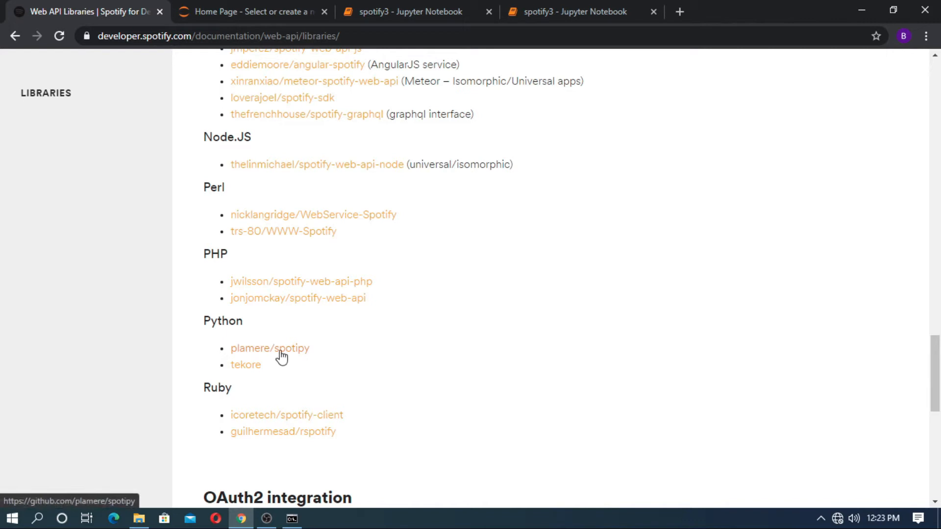
pyautogui.click(270, 348)
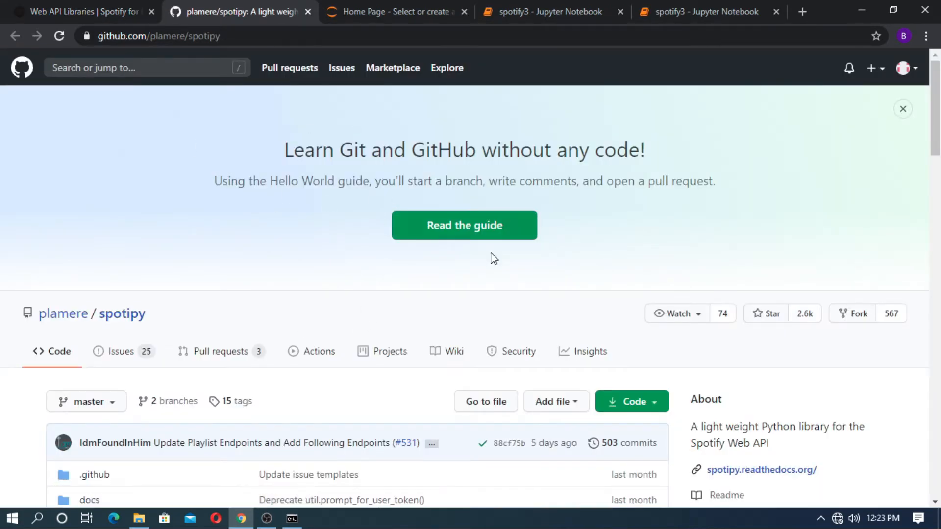
# Copy 'pip install spotipy' from the spotipy README's Installation section.
pyautogui.scroll(-3)
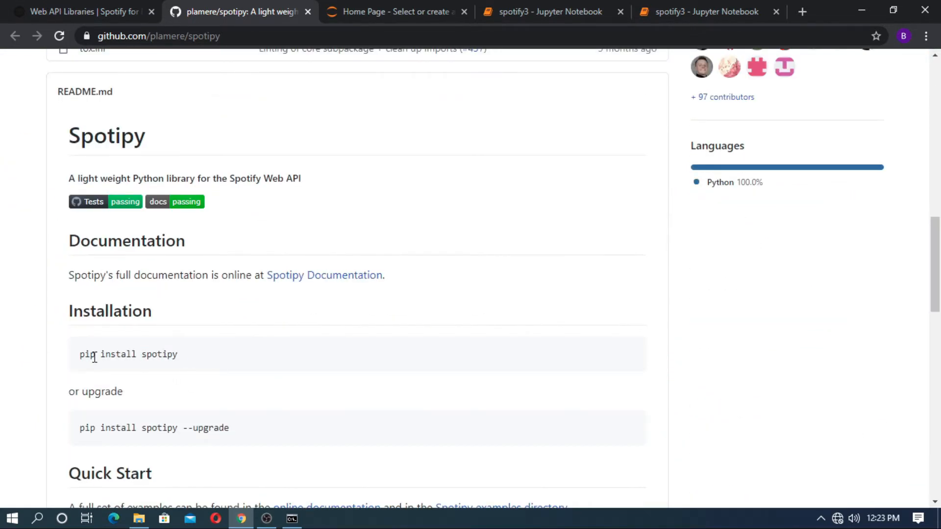
pyautogui.doubleClick(128, 354)
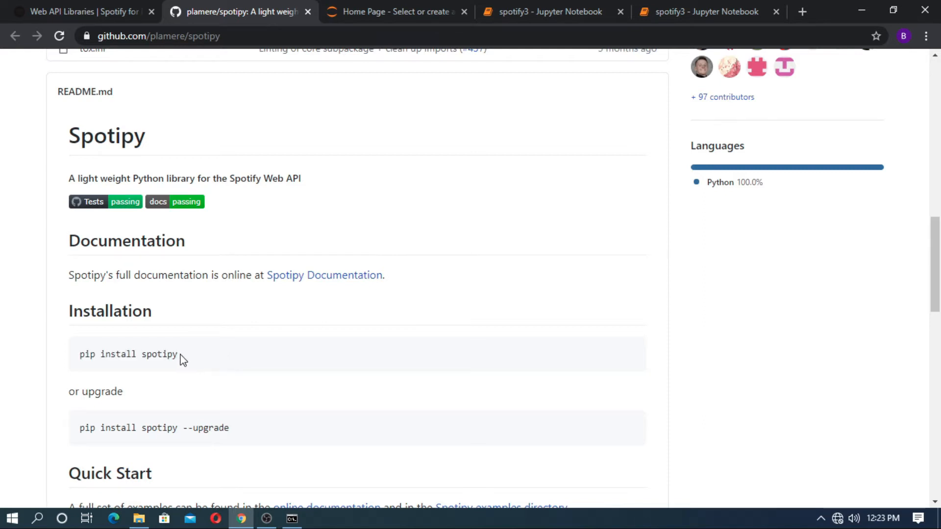
pyautogui.doubleClick(128, 353)
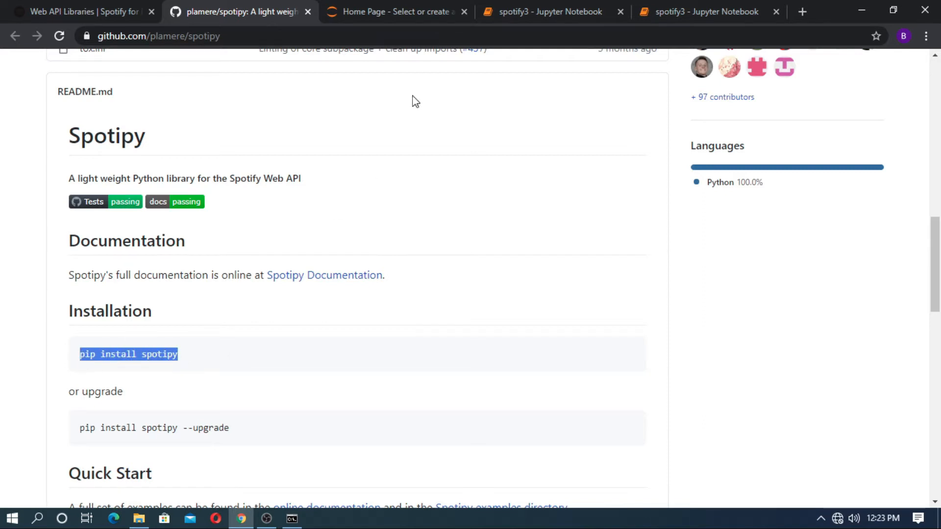
pyautogui.click(548, 11)
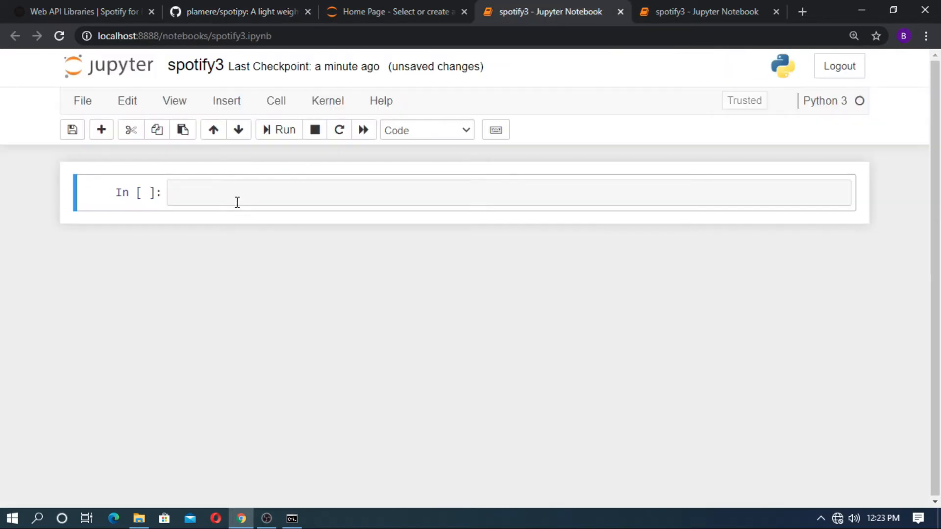
# Run '!pip install spotipy' in the first notebook cell, confirming it's already installed.
pyautogui.write('pip install spotipy')
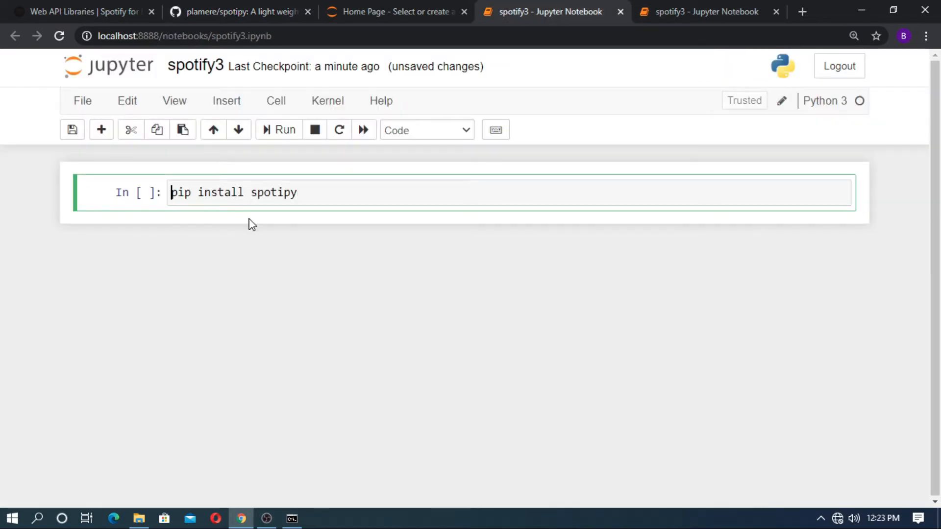
pyautogui.moveTo(260, 225)
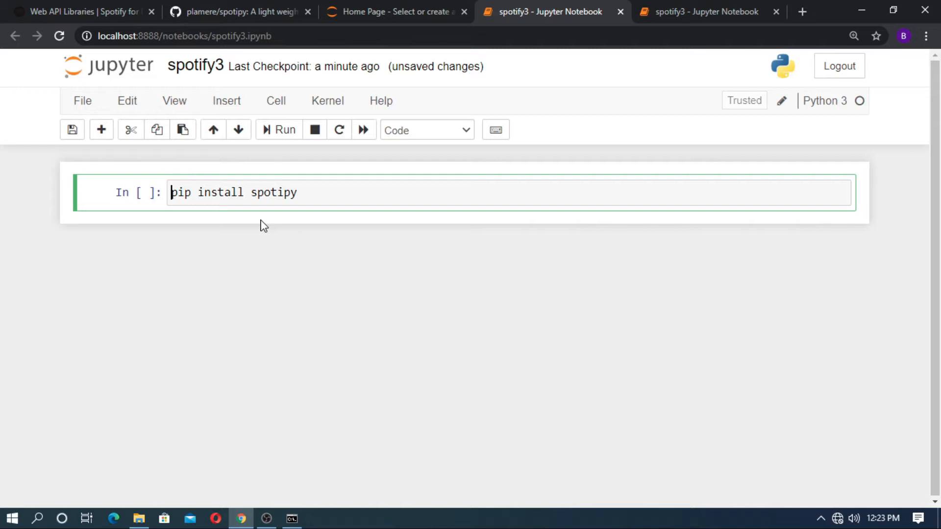
pyautogui.write('!')
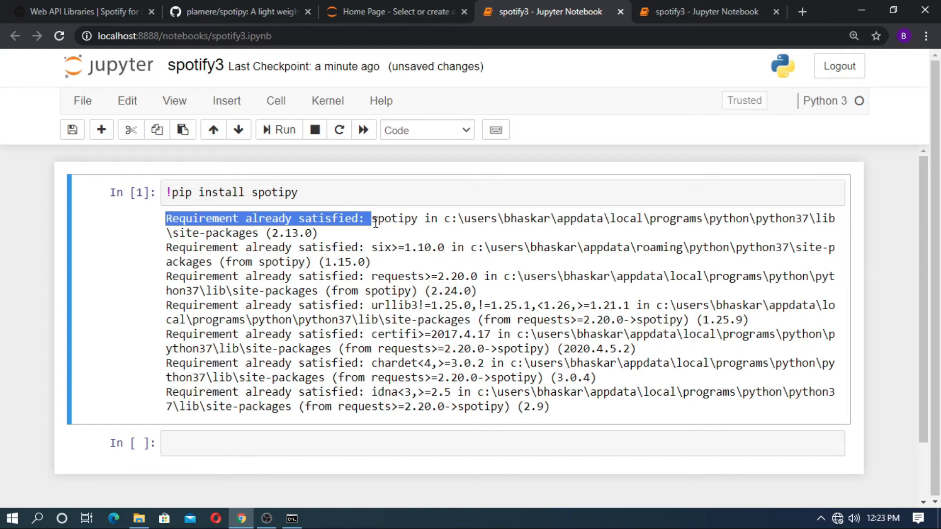
pyautogui.click(238, 11)
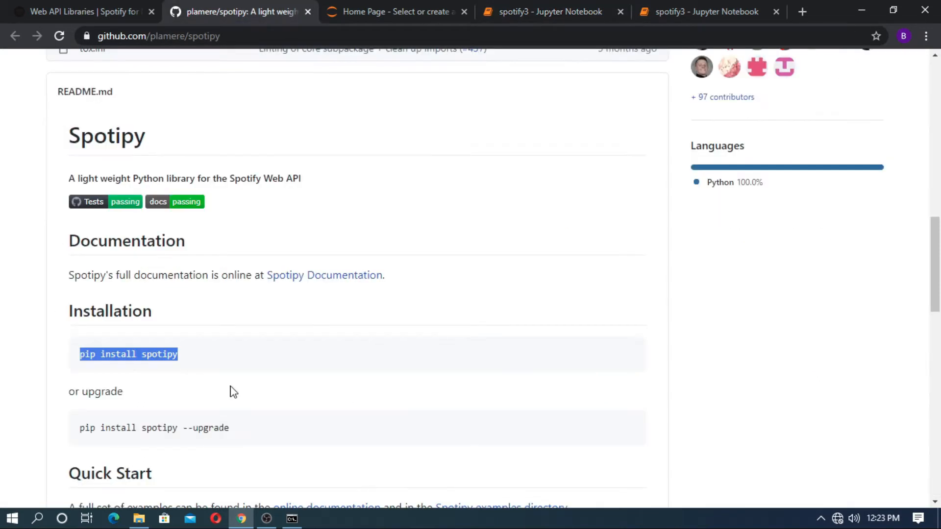
# Copy spotipy's Birdy album-listing example from Read the Docs into a notebook cell.
pyautogui.click(324, 275)
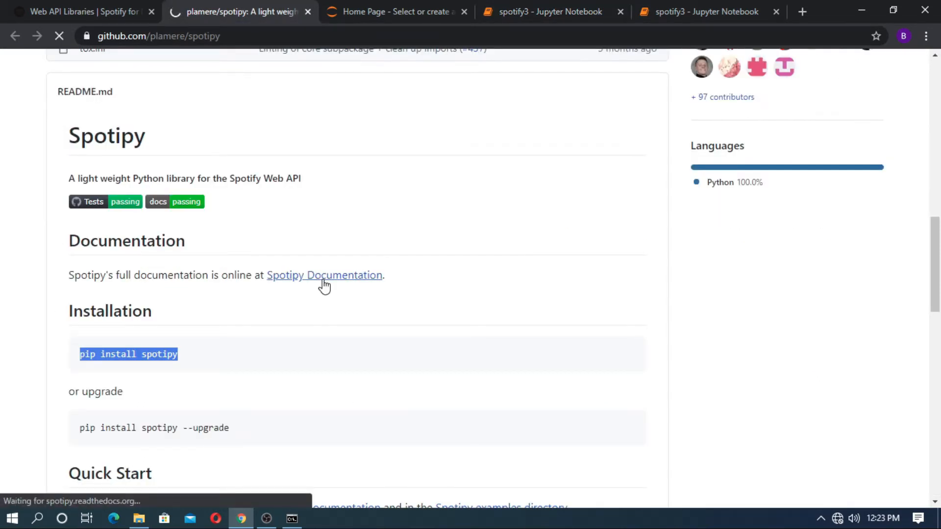
pyautogui.click(324, 275)
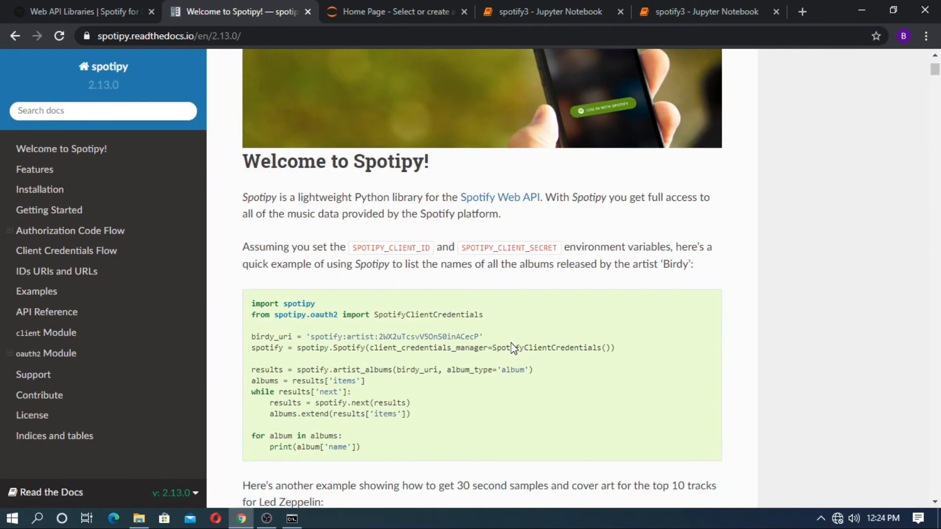
pyautogui.scroll(-3)
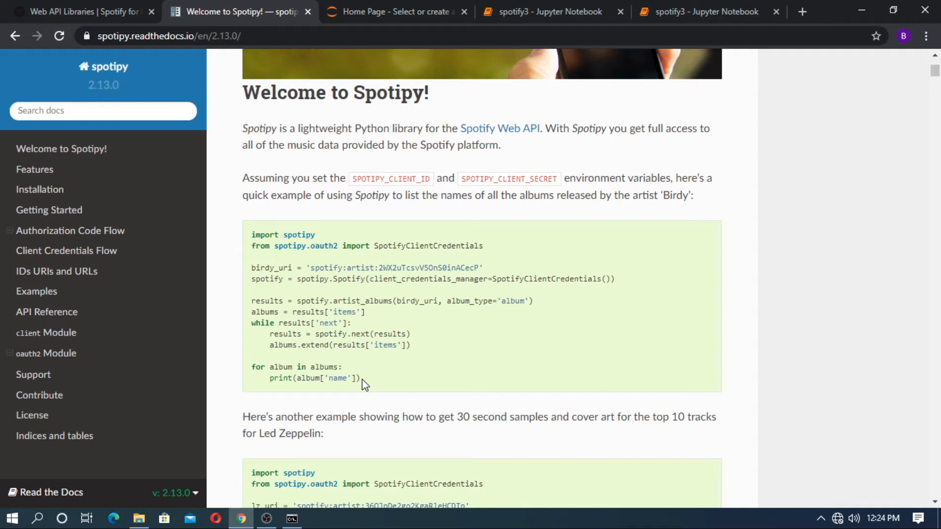
pyautogui.moveTo(251, 235); pyautogui.dragTo(361, 378)
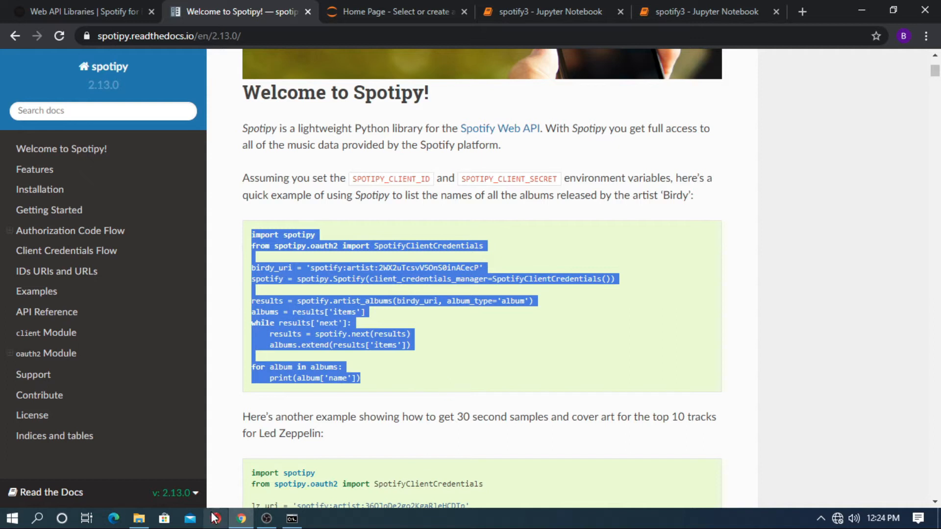
pyautogui.click(550, 11)
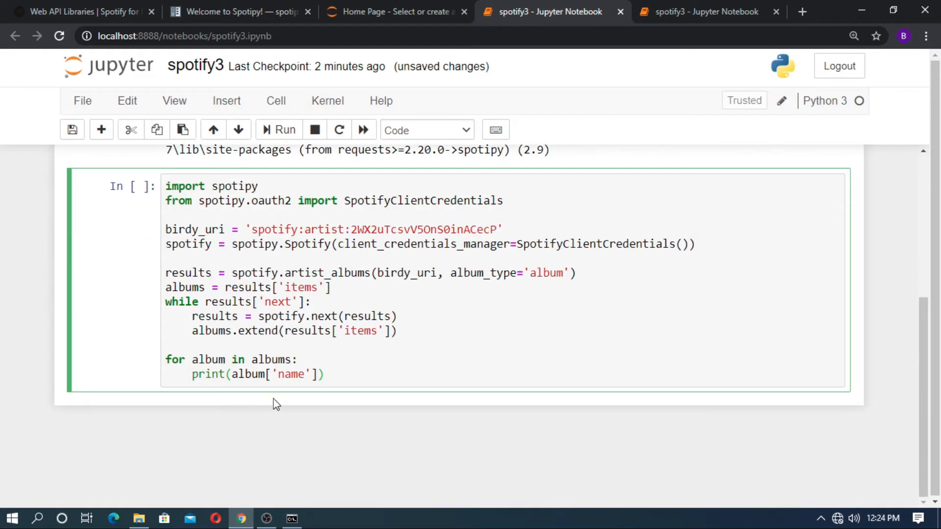
# Run the pasted Birdy album-listing cell, which fails with SpotifyOauthError.
pyautogui.click(193, 229)
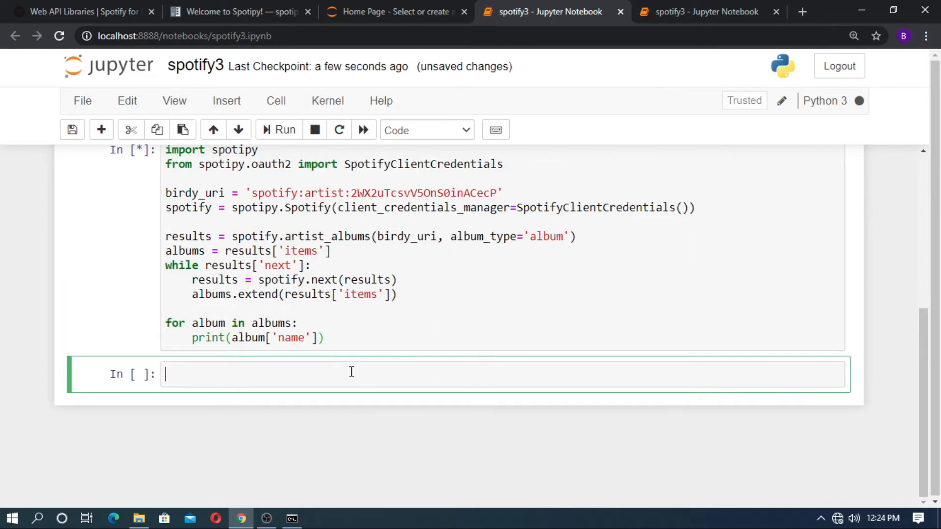
pyautogui.click(278, 130)
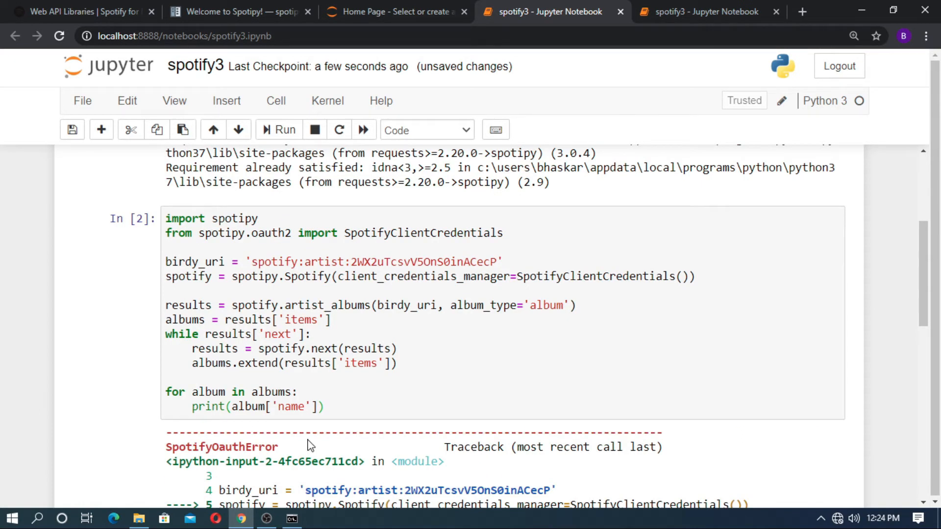
# Navigate File Explorer through Users, Programs and Python37 to site-packages.
pyautogui.click(138, 518)
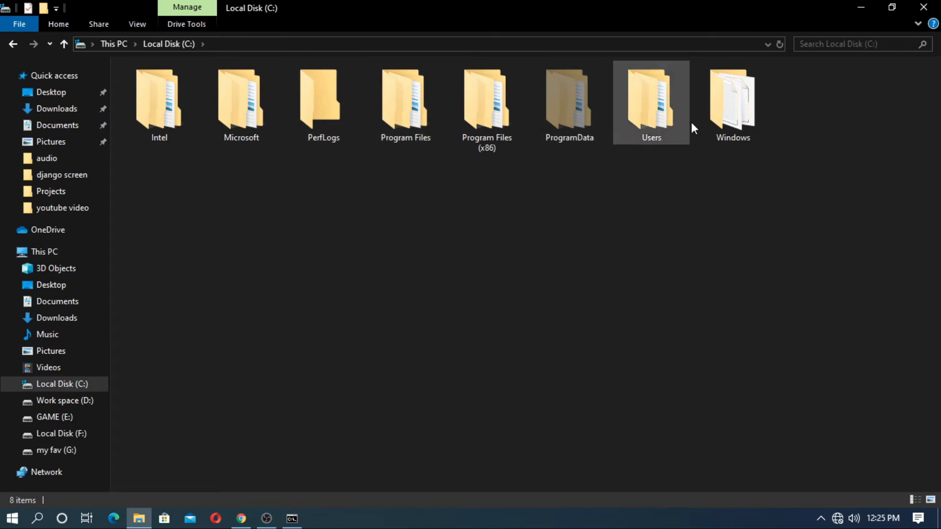
pyautogui.doubleClick(651, 99)
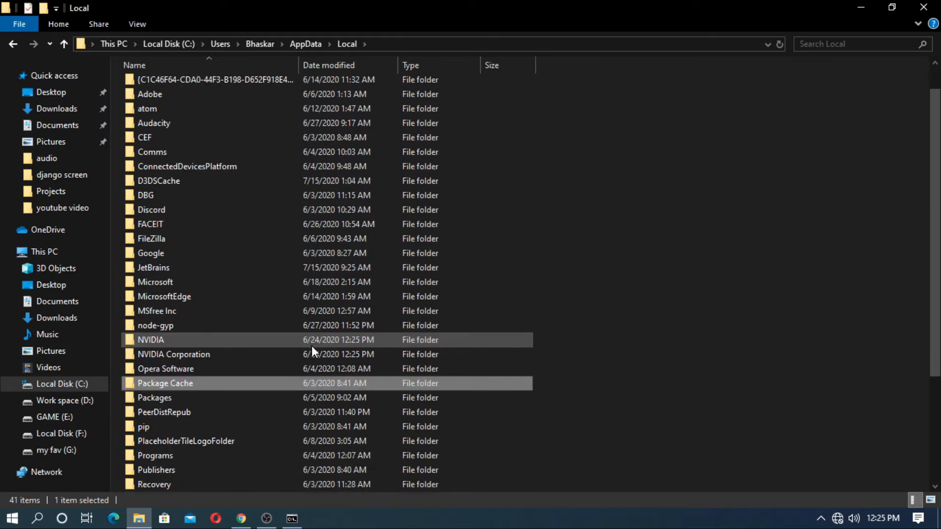
pyautogui.doubleClick(155, 455)
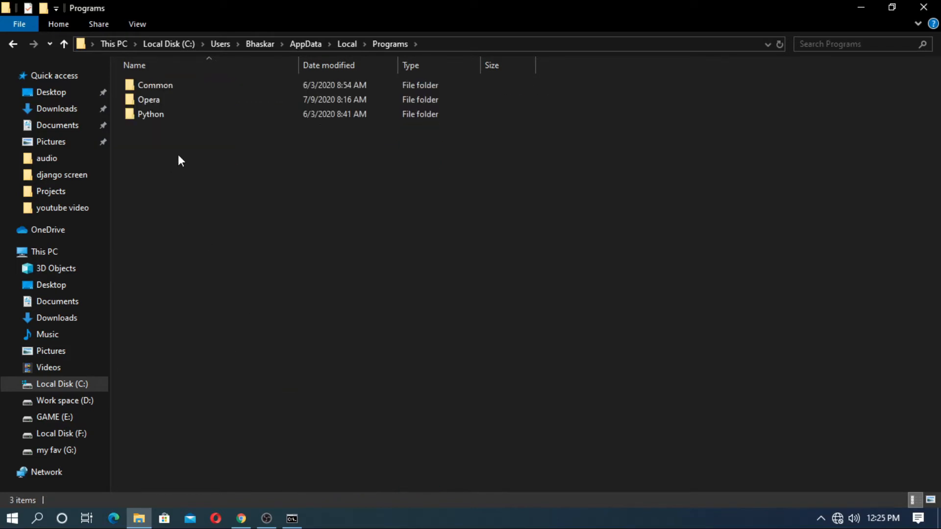
pyautogui.doubleClick(150, 114)
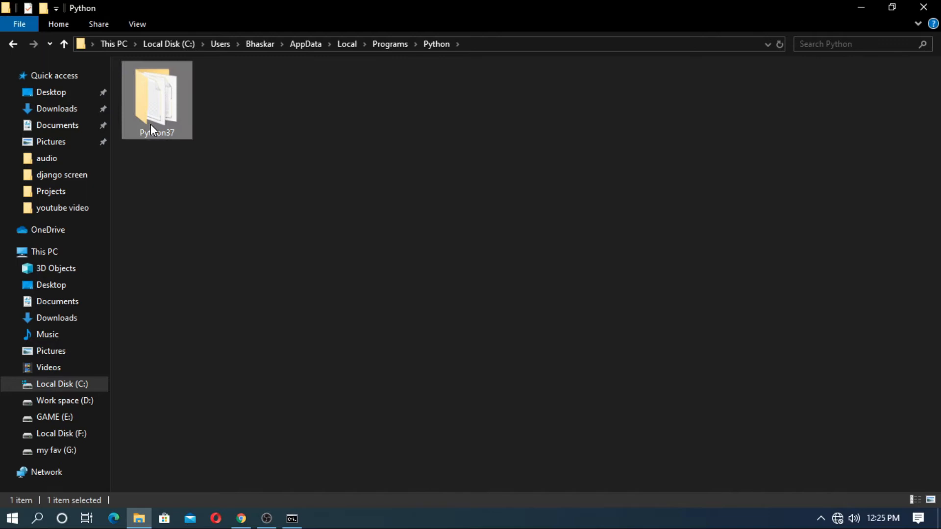
pyautogui.doubleClick(155, 99)
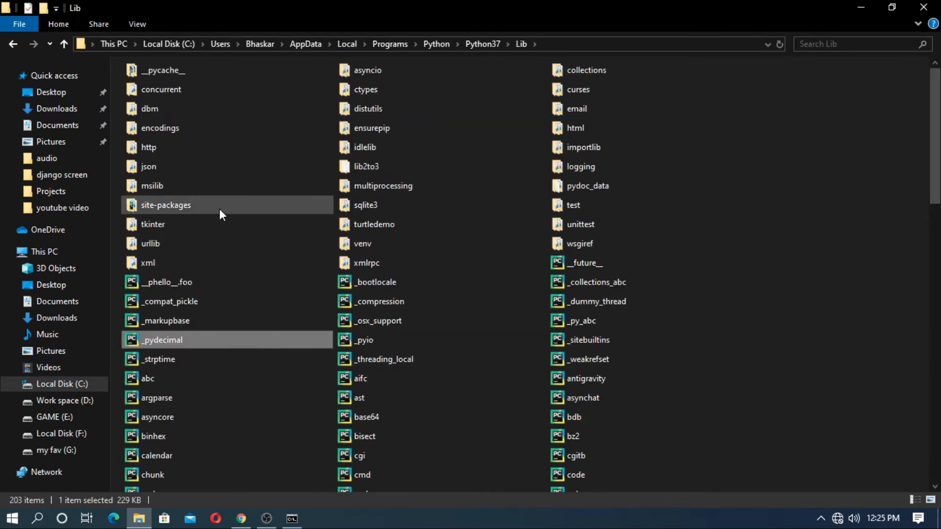
pyautogui.doubleClick(166, 204)
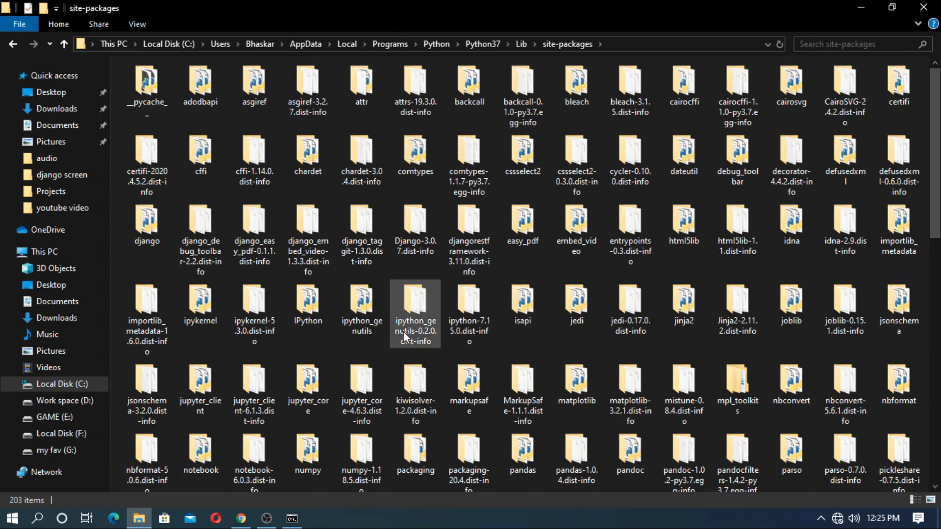
# Open the spotipy package folder and locate its oauth2 module.
pyautogui.scroll(-3)
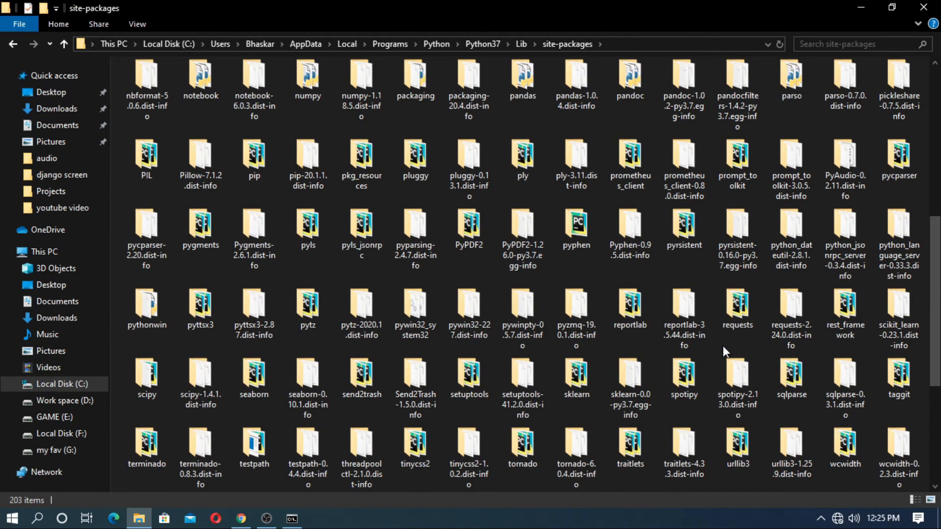
pyautogui.click(682, 375)
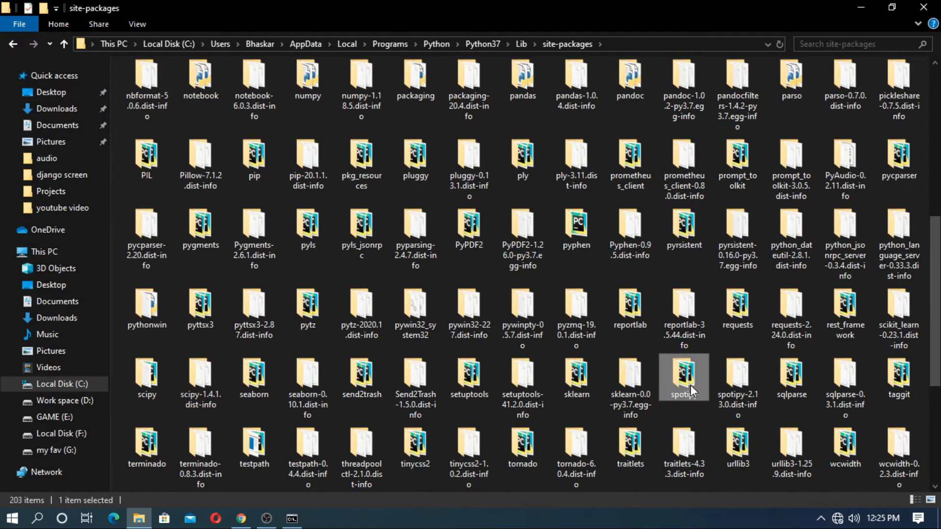
pyautogui.doubleClick(683, 377)
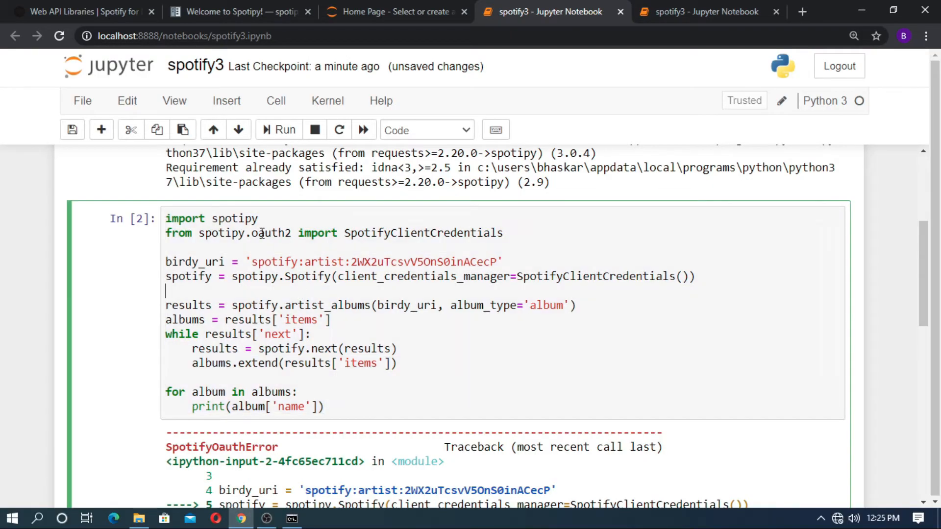
pyautogui.doubleClick(271, 233)
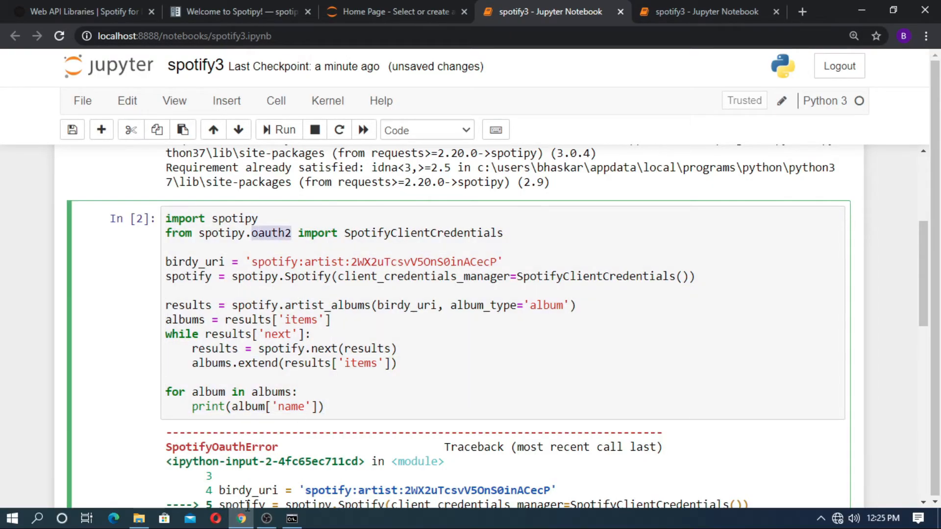
pyautogui.click(139, 518)
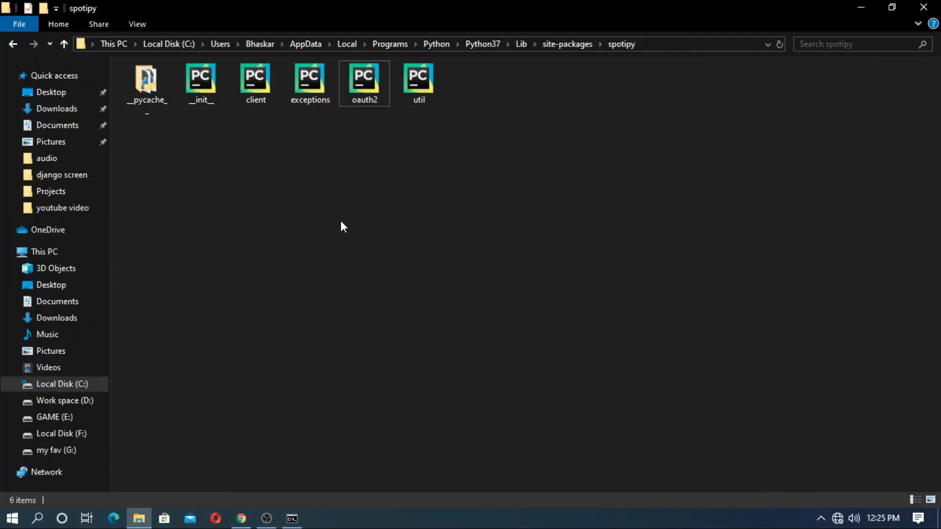
# Open oauth2.py in PyCharm, select SpotifyClientCredentials in __all__, and scroll through.
pyautogui.rightClick(364, 82)
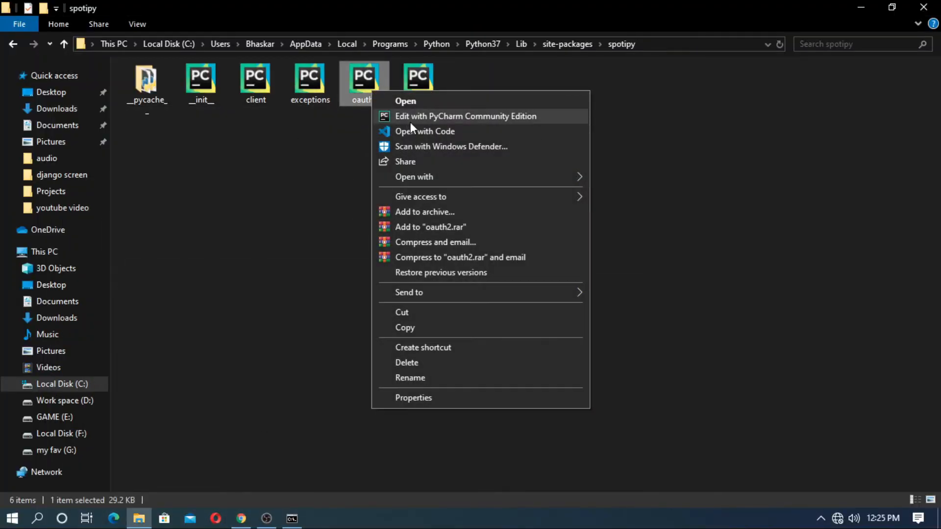
pyautogui.click(465, 116)
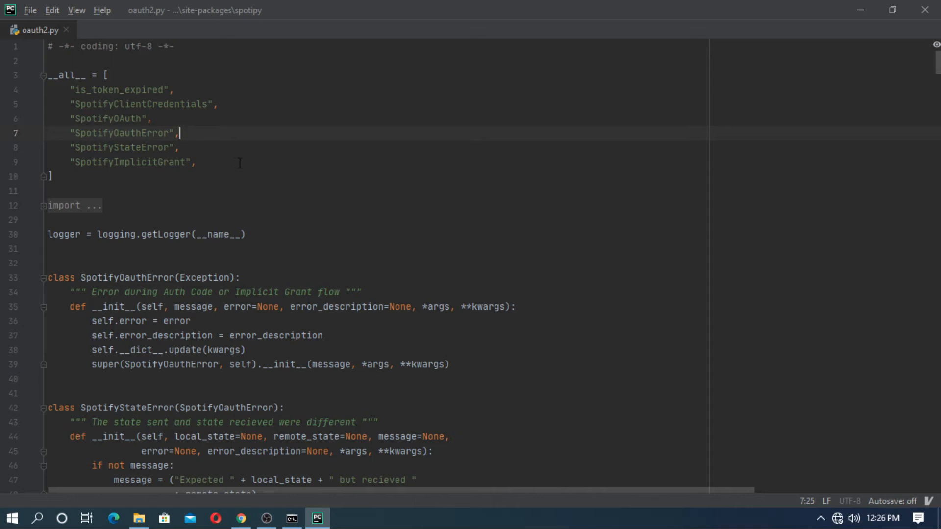
pyautogui.doubleClick(144, 104)
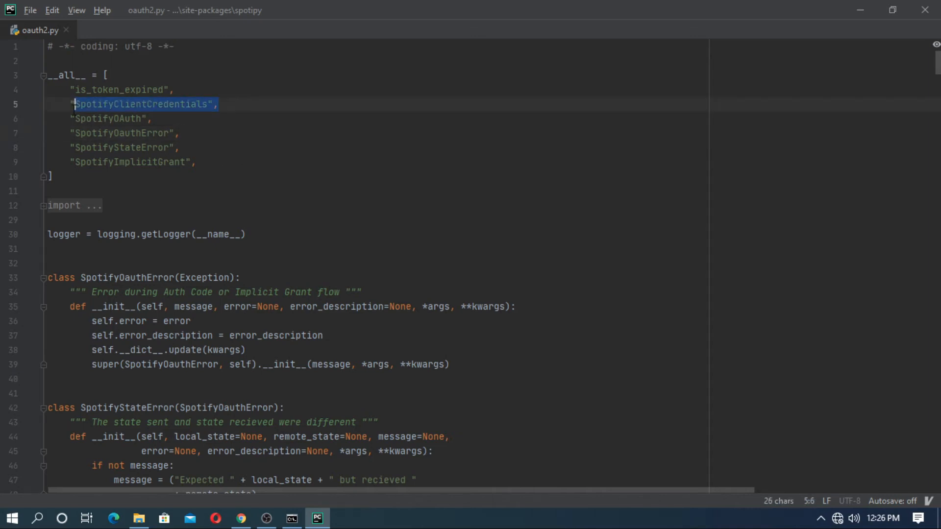
pyautogui.scroll(-3)
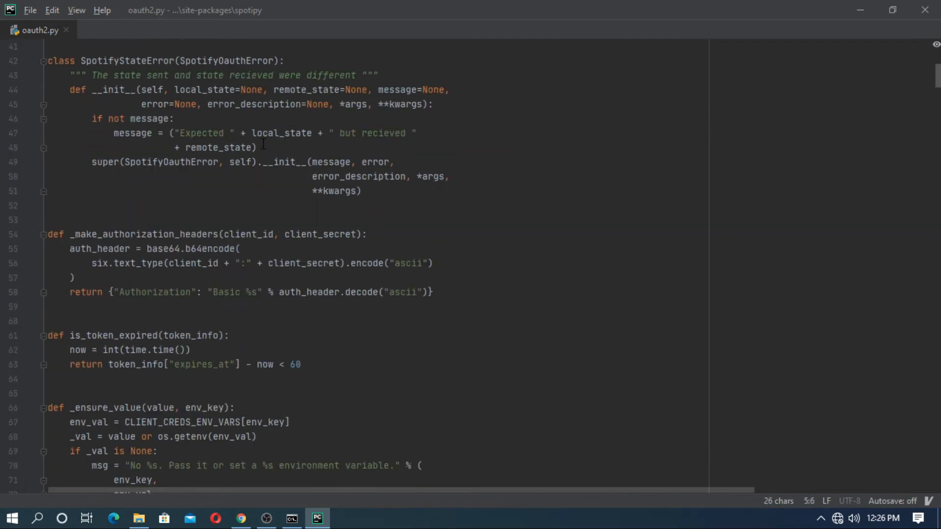
pyautogui.scroll(-3)
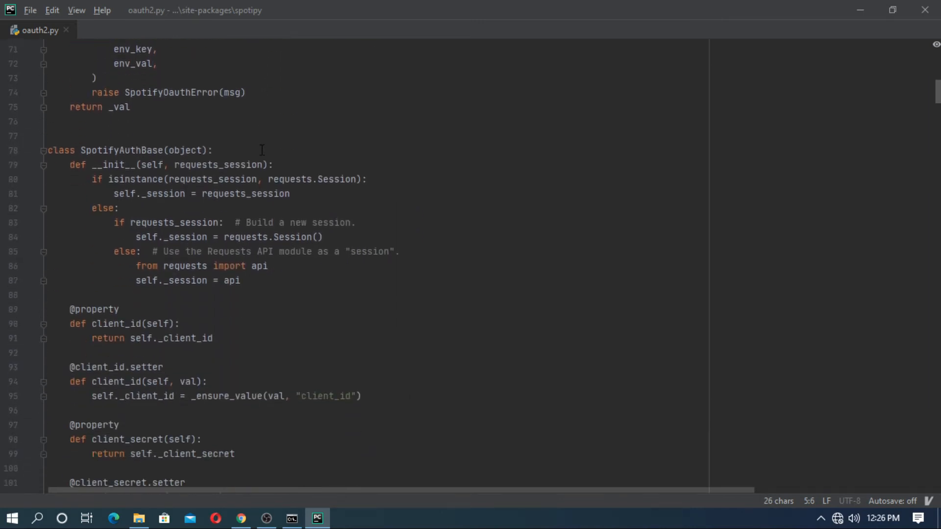
pyautogui.scroll(-3)
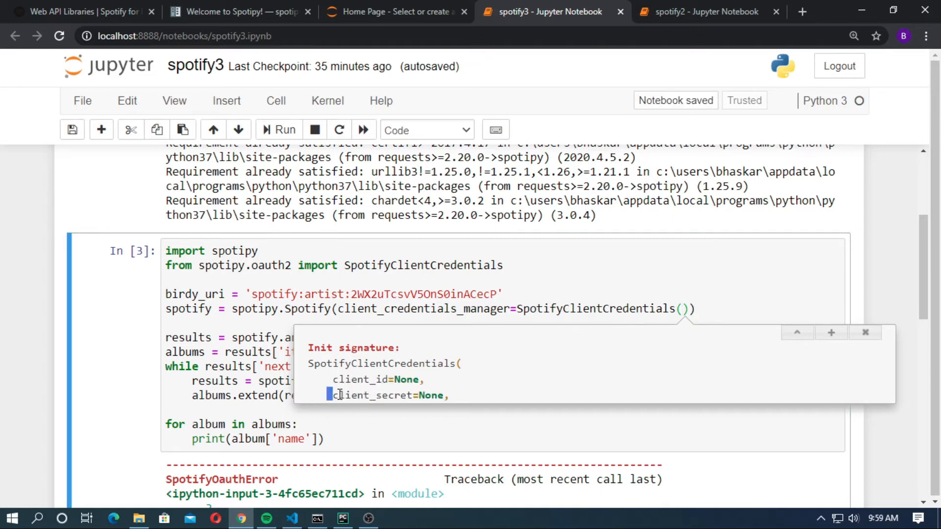
# Add client_id=None and client_secret=None to SpotifyClientCredentials, then go to Spotify's developer page.
pyautogui.doubleClick(389, 395)
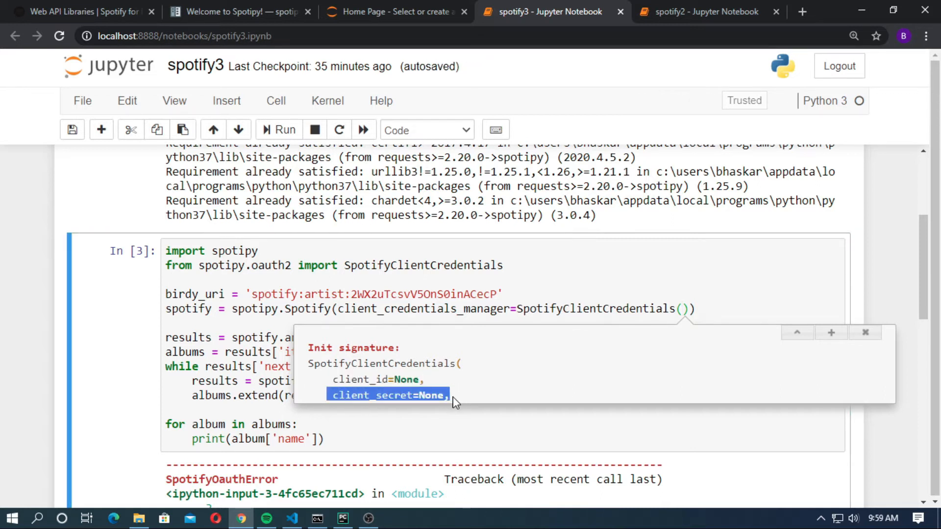
pyautogui.moveTo(449, 395); pyautogui.dragTo(329, 379)
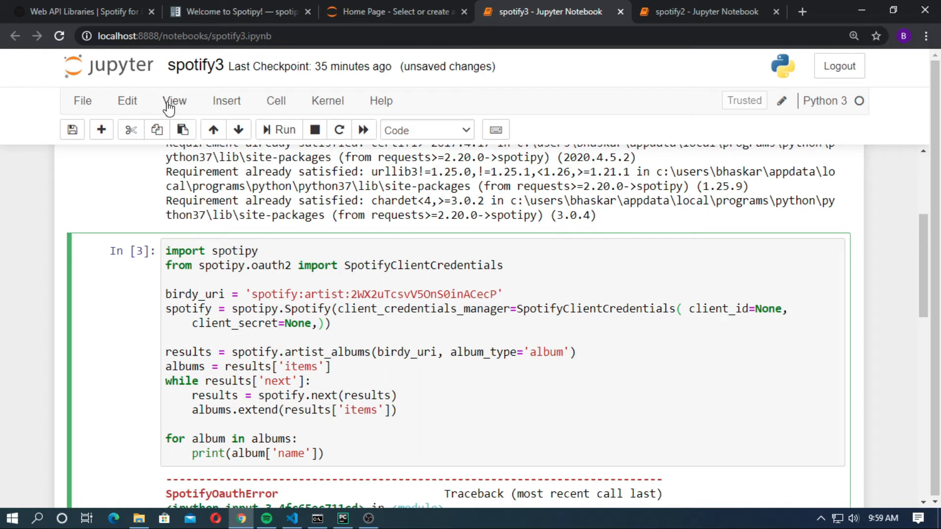
pyautogui.click(84, 11)
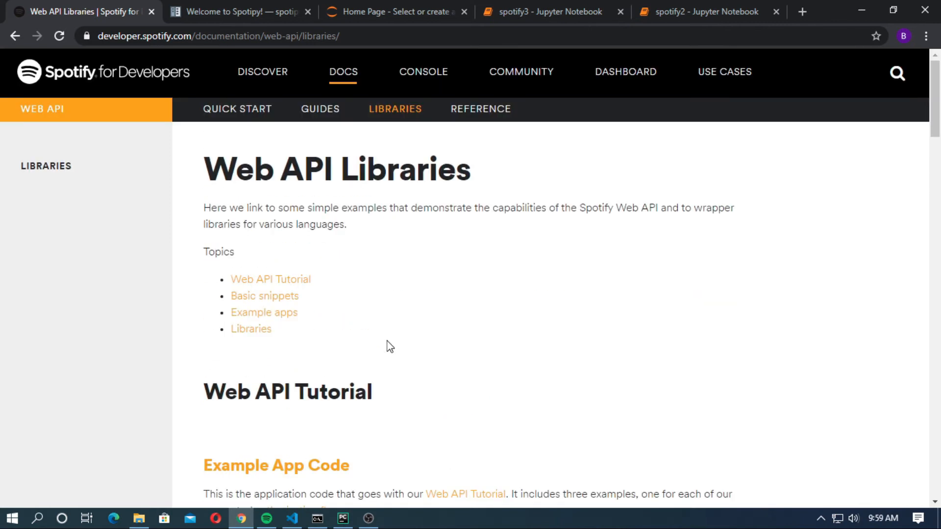
# Reveal and copy the app's client secret from the Spotify developer dashboard.
pyautogui.click(625, 72)
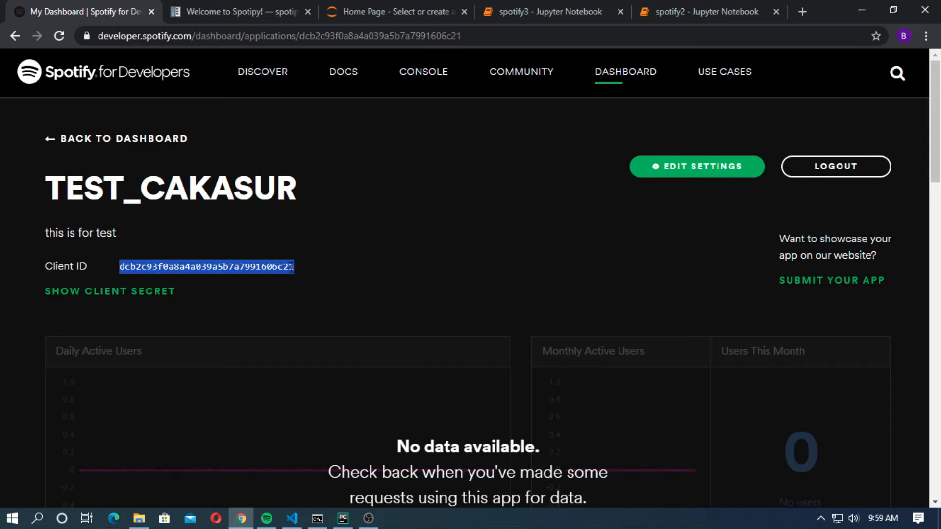
pyautogui.click(549, 11)
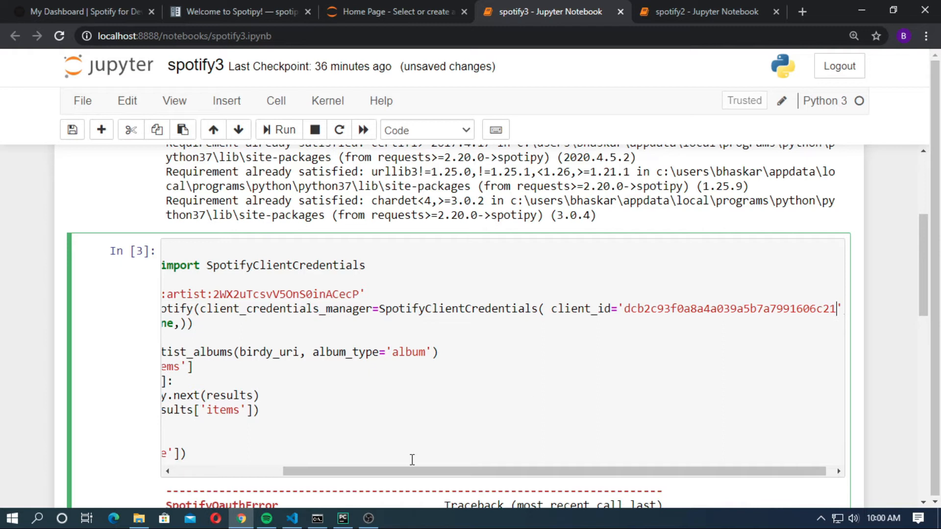
pyautogui.click(84, 11)
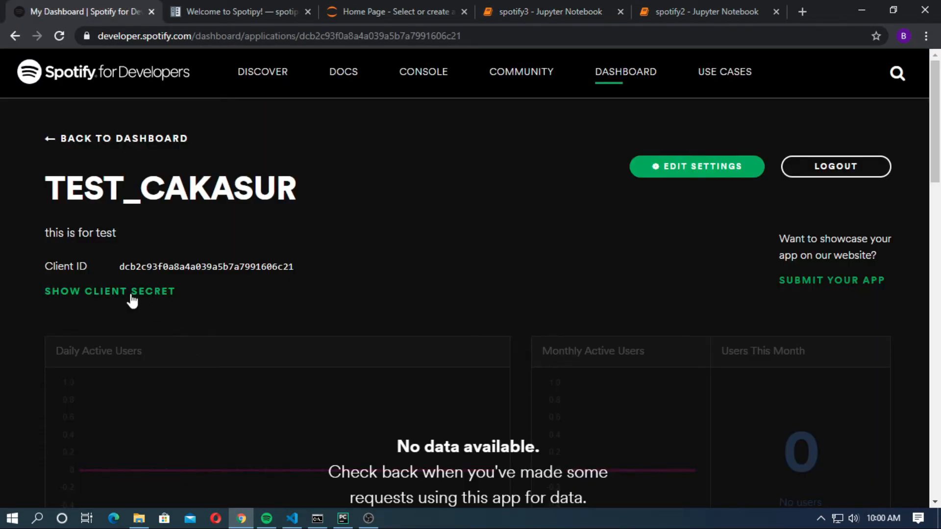
pyautogui.click(109, 291)
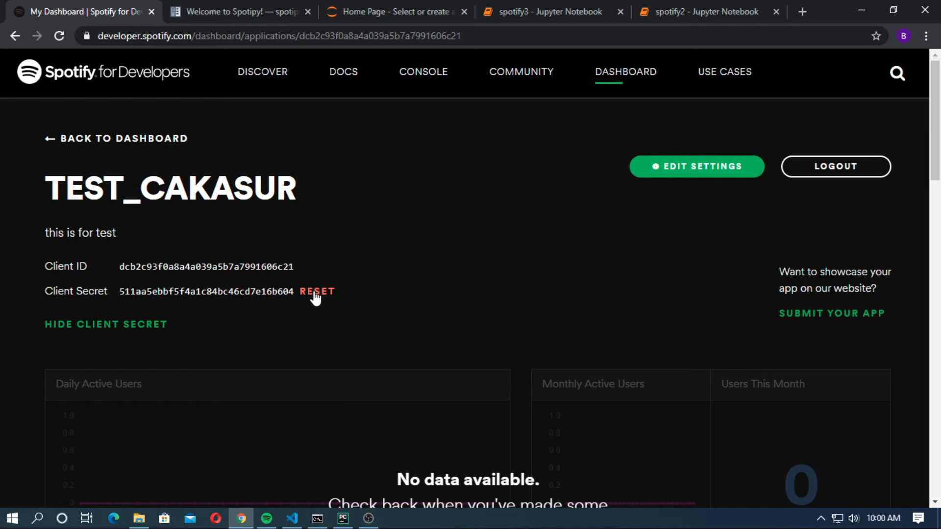
pyautogui.doubleClick(205, 291)
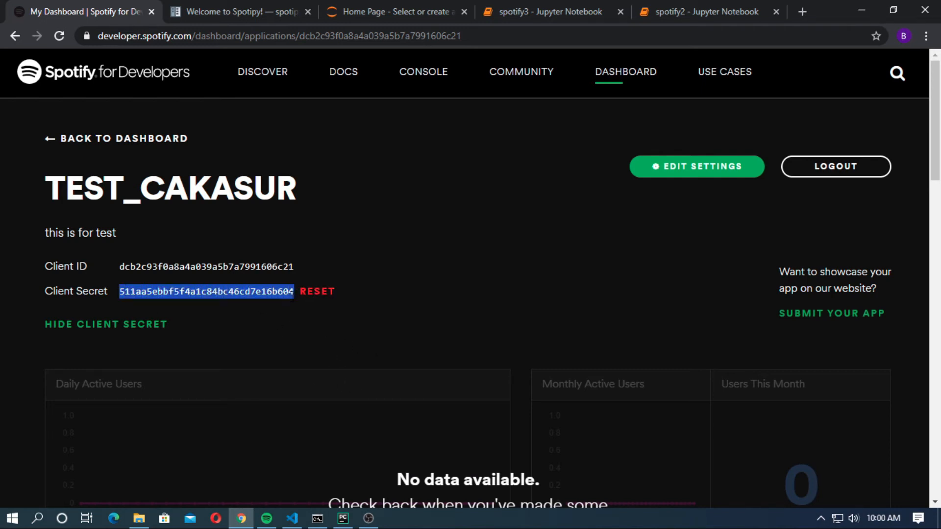
pyautogui.click(550, 11)
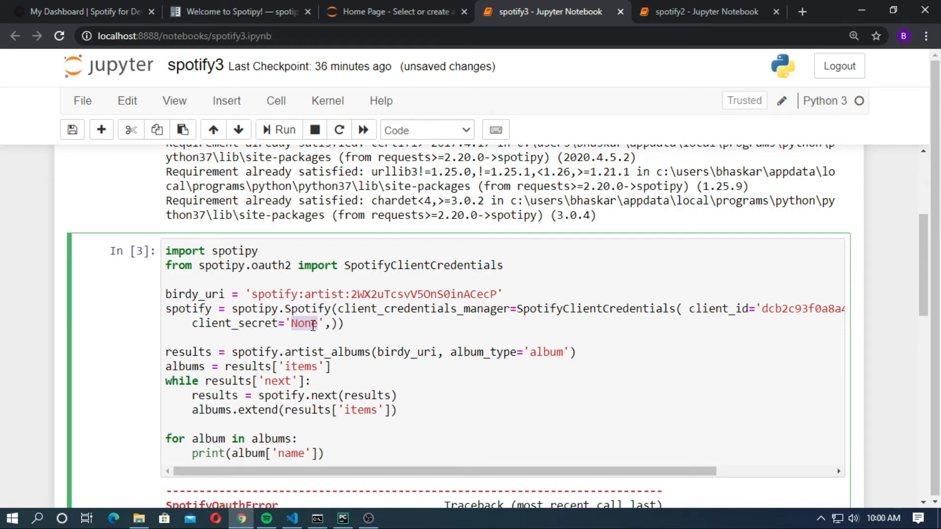
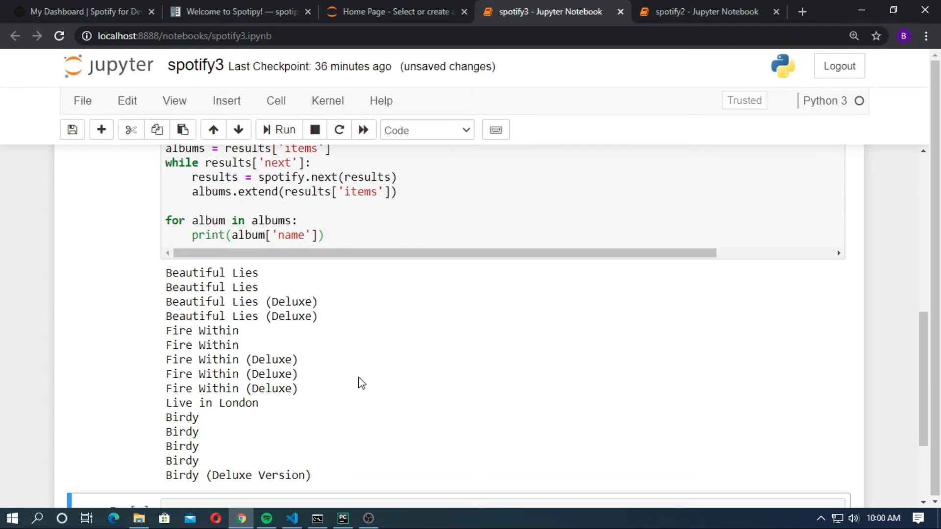
pyautogui.moveTo(166, 273); pyautogui.dragTo(311, 475)
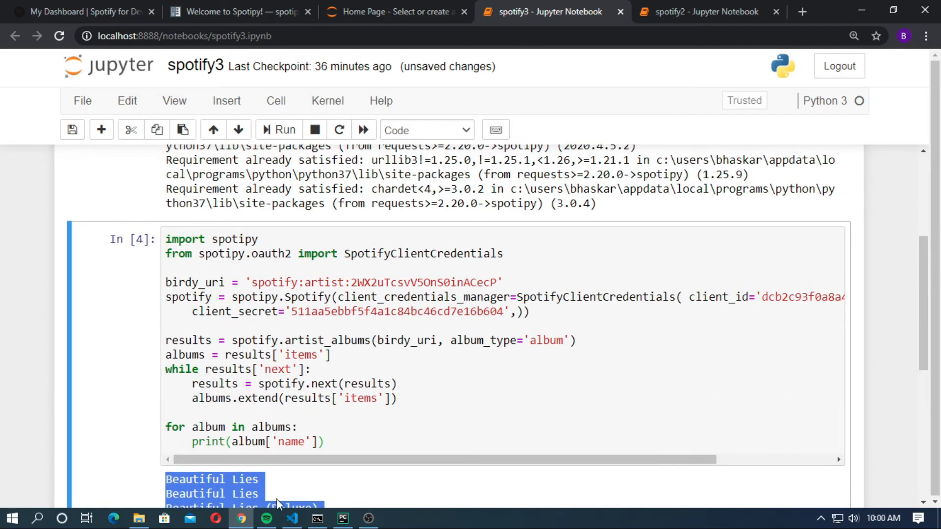
# Search 'jus' in Spotify and copy Justin Bieber's Spotify URI.
pyautogui.click(265, 518)
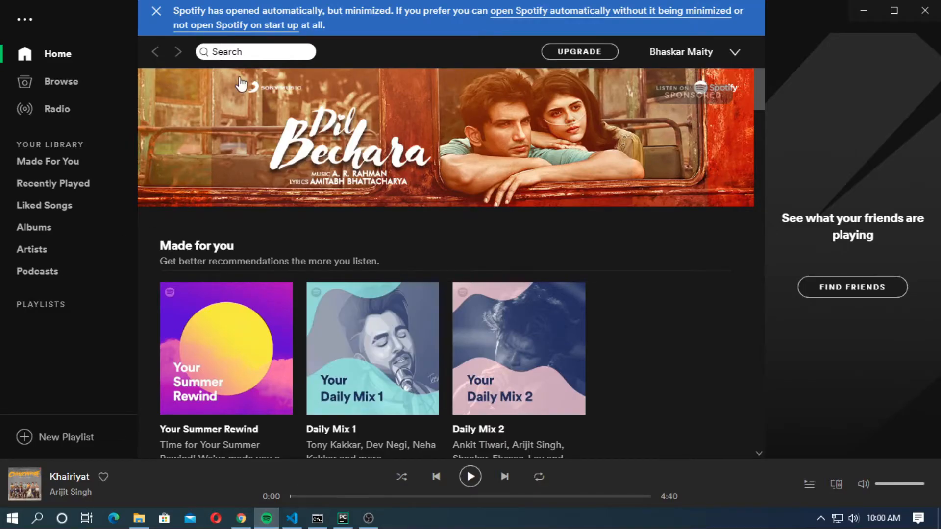
pyautogui.write('jus')
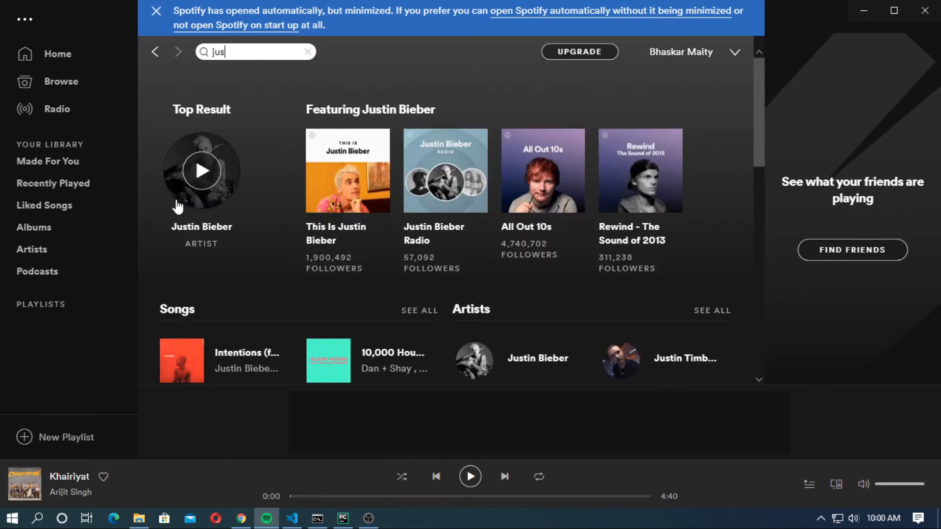
pyautogui.click(202, 170)
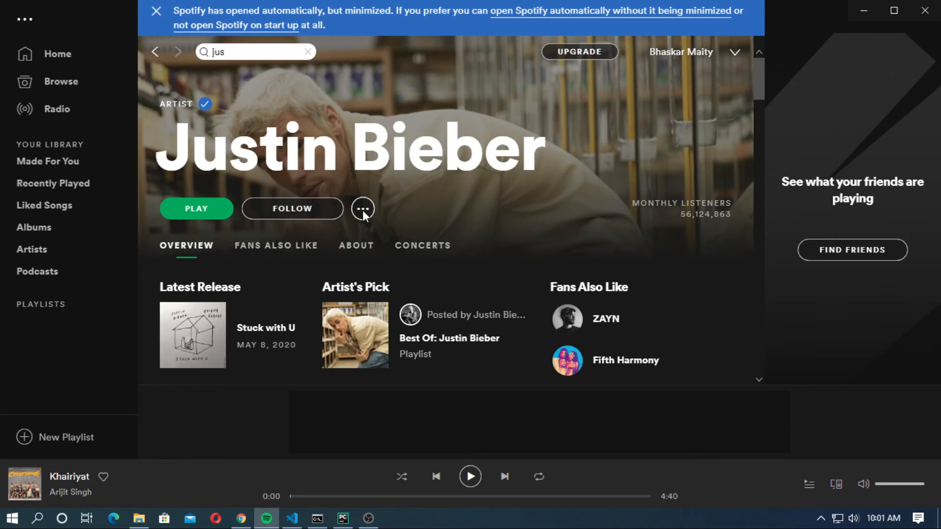
pyautogui.click(362, 208)
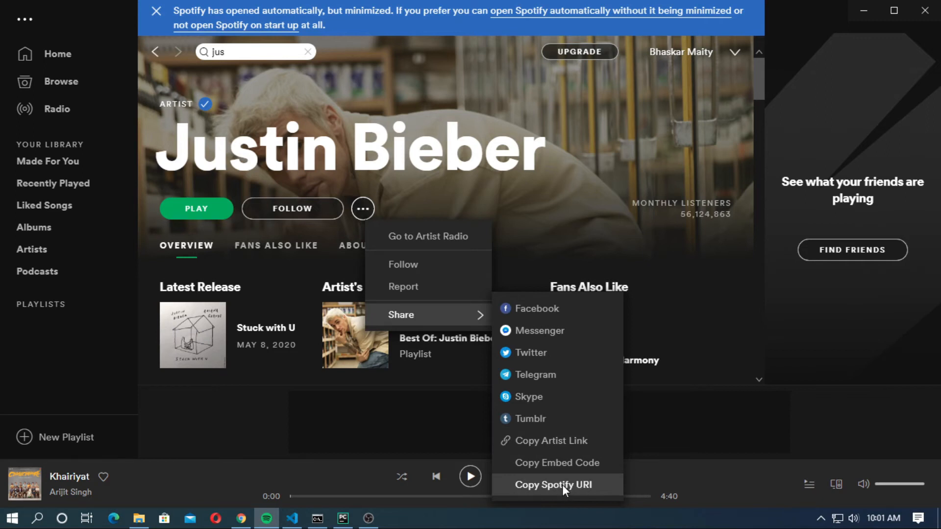
pyautogui.click(554, 484)
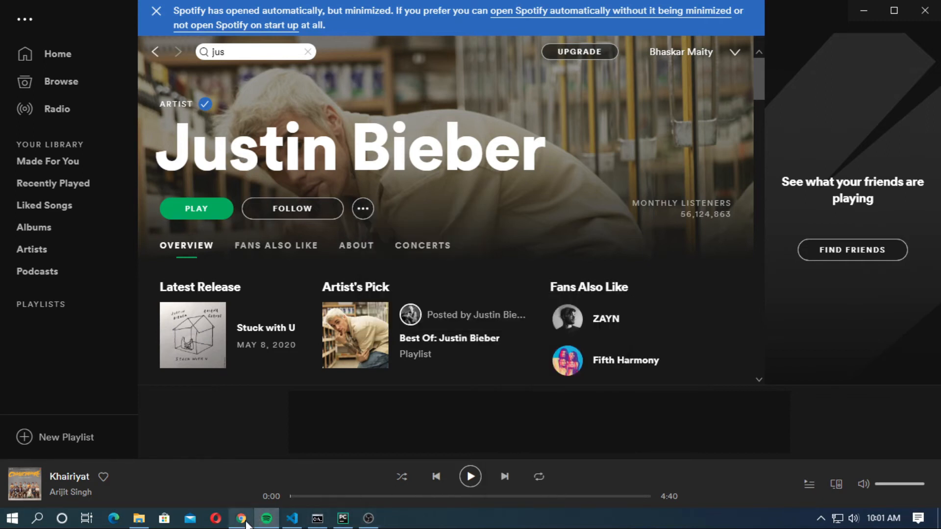
pyautogui.click(240, 518)
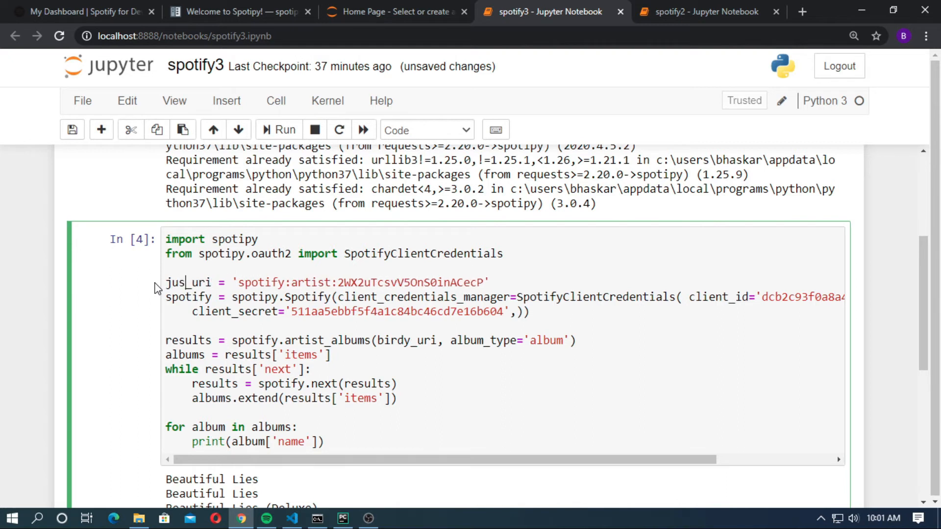
# Set justin_uri to spotify:artist:1uNFoZAHBGtllmzznpCI3s and pass it to artist_albums.
pyautogui.write('tin')
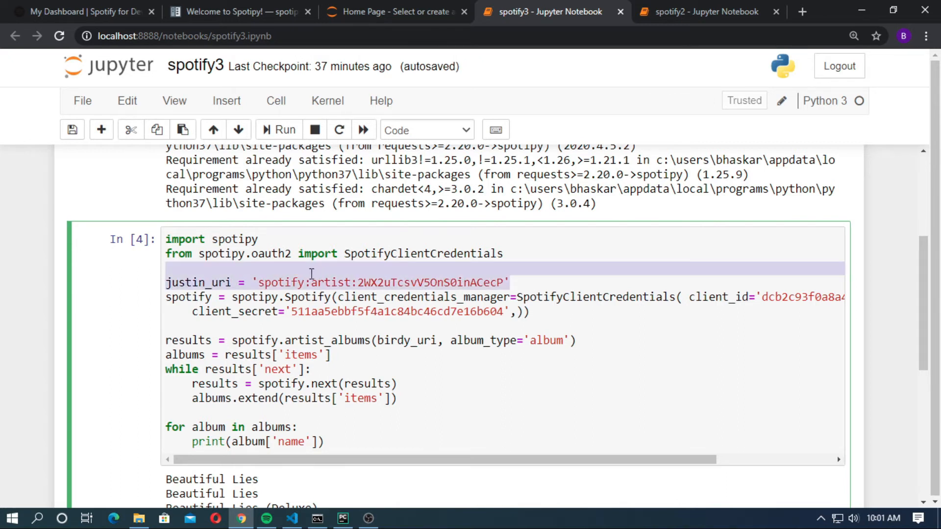
pyautogui.press('Delete')
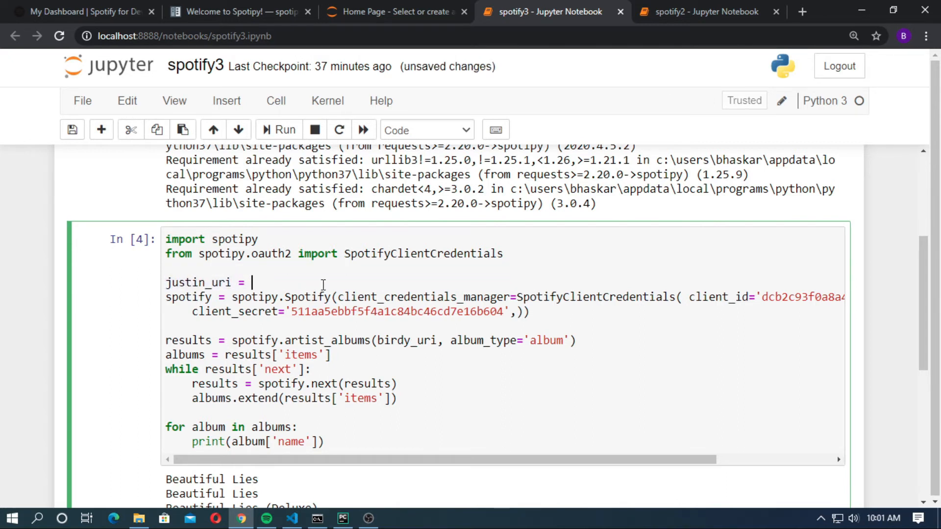
pyautogui.write("spotify:artist:1uNFoZAHBGtllmzznpCI3s'")
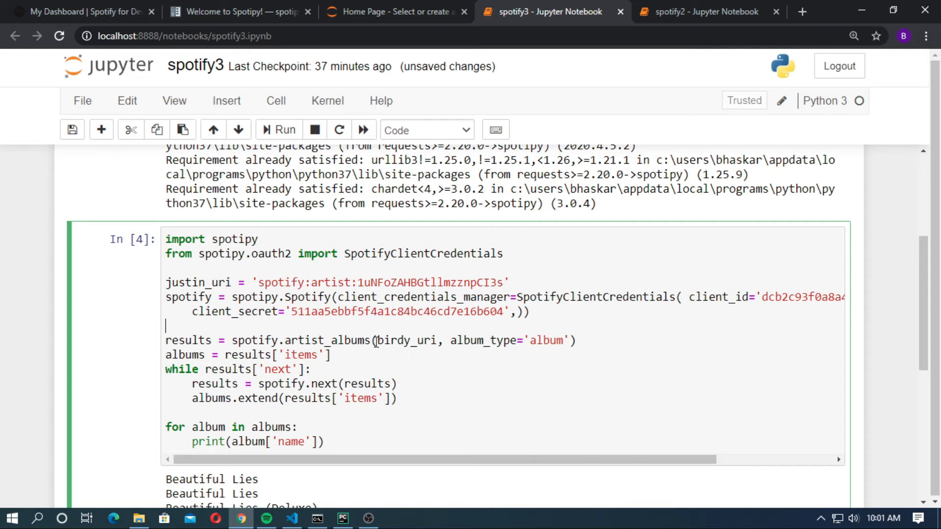
pyautogui.doubleClick(407, 340)
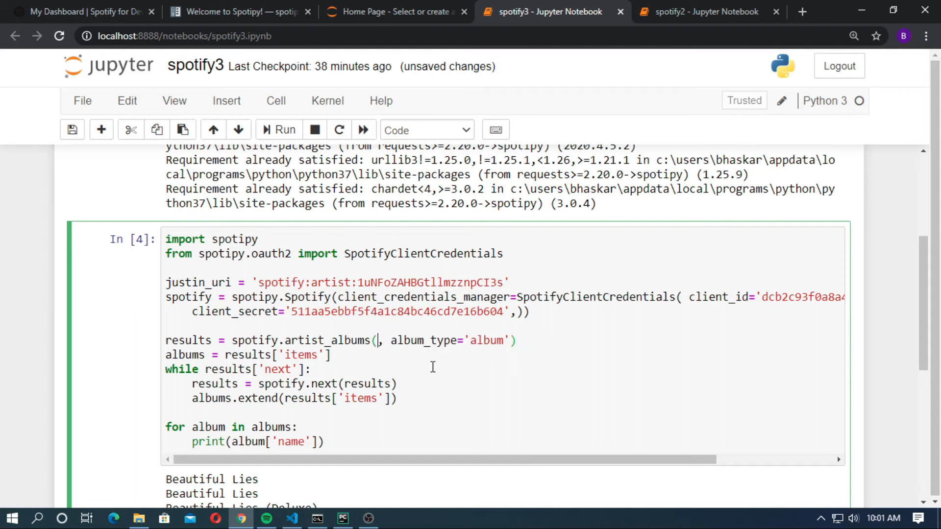
pyautogui.write('justin_uri')
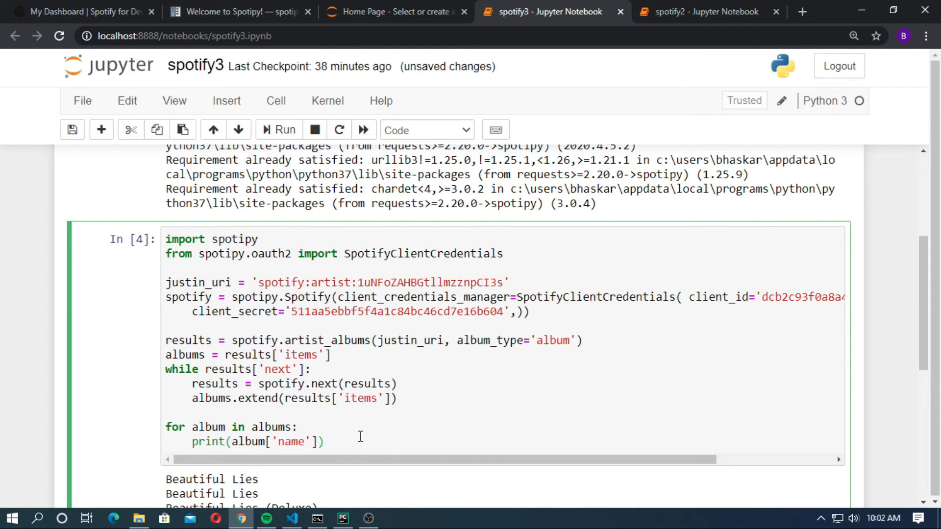
pyautogui.scroll(-3)
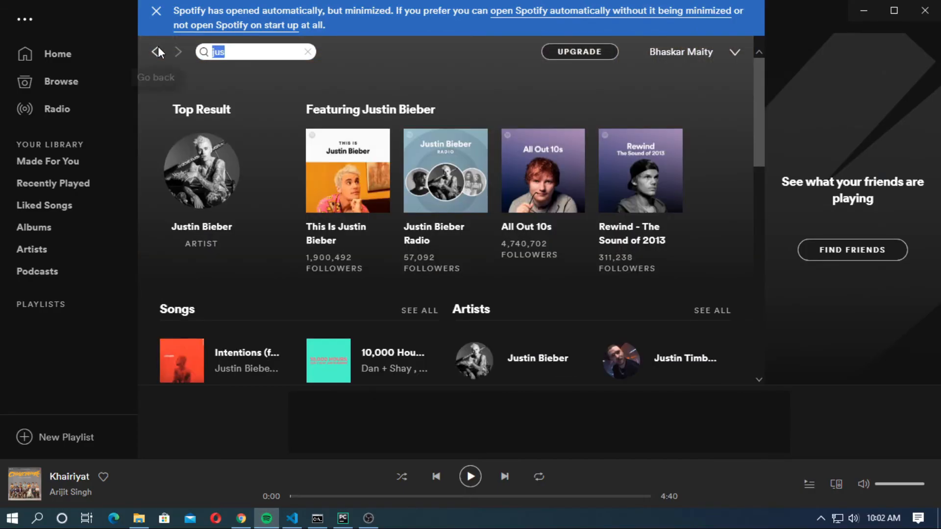
pyautogui.moveTo(158, 52)
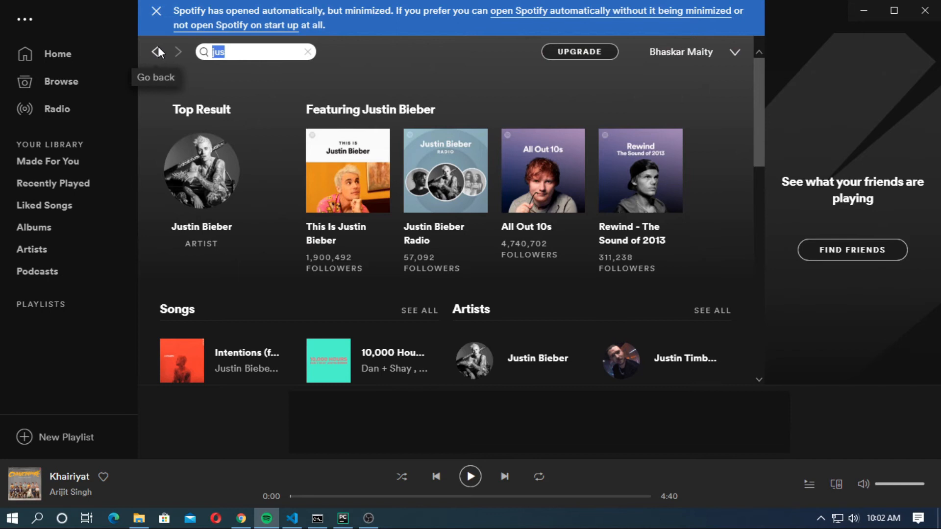
# Search 'ariji' in Spotify and open Arijit Singh's artist page.
pyautogui.write('arijit')
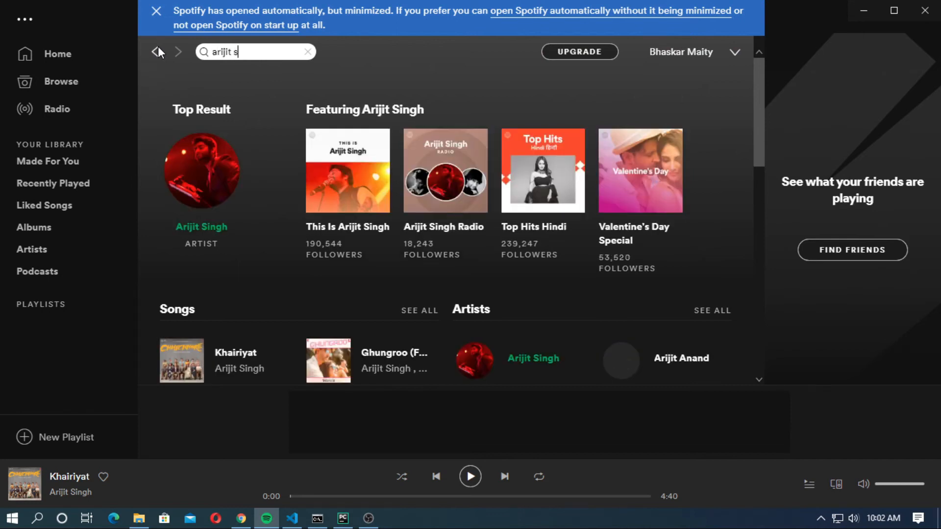
pyautogui.click(201, 170)
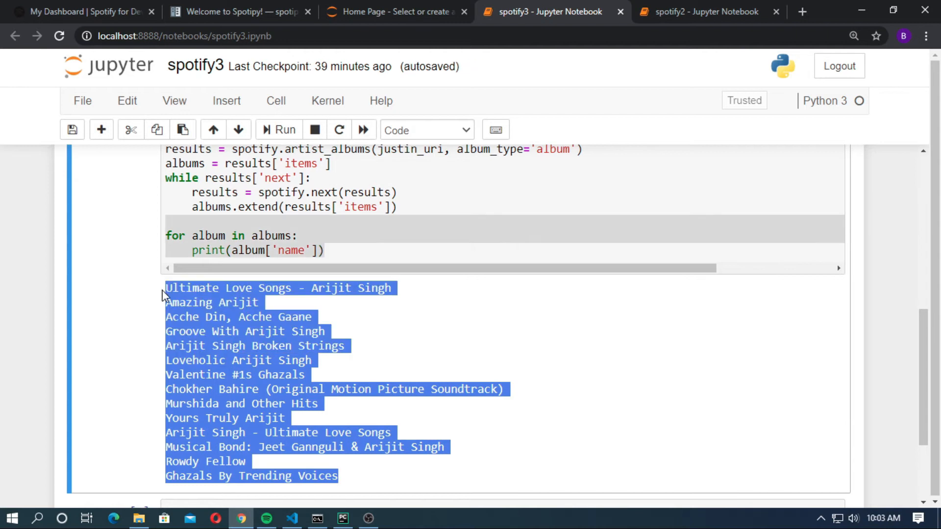
pyautogui.moveTo(307, 379)
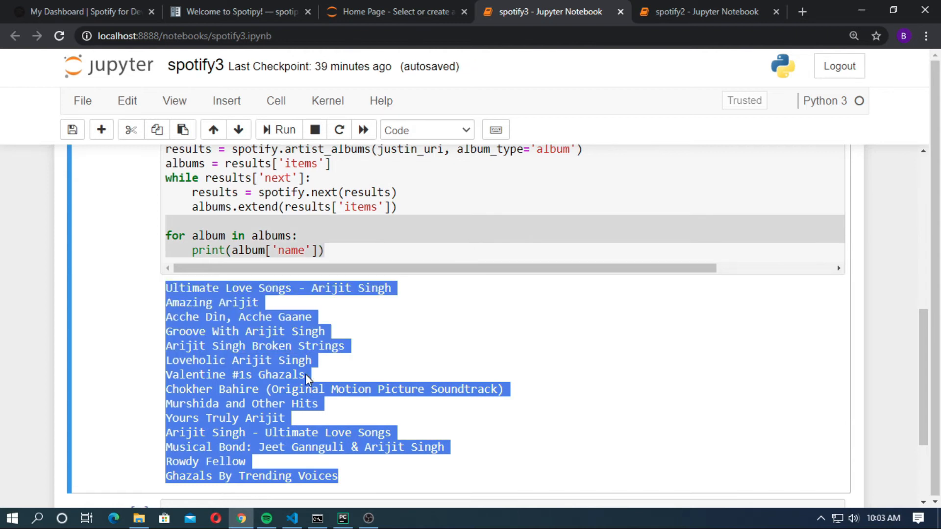
pyautogui.click(367, 518)
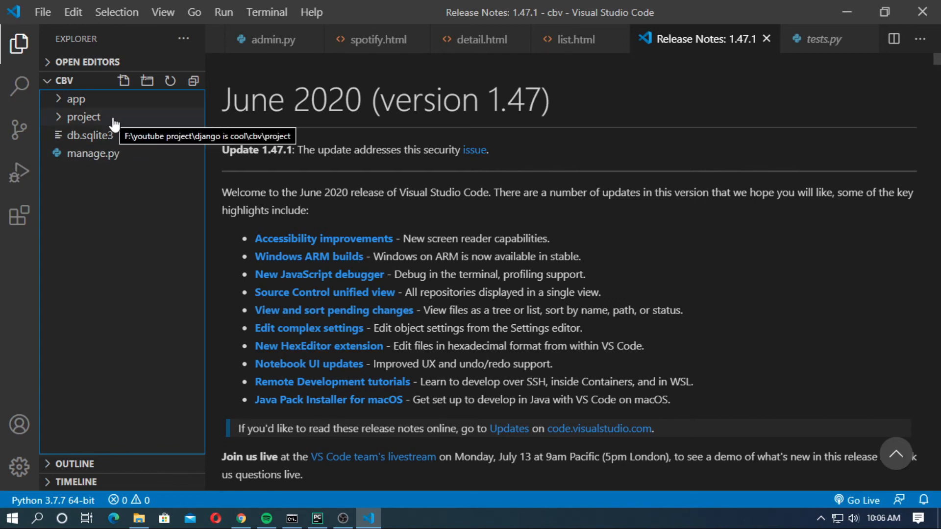
# Expand the app folder, open views.py, and bring over the notebook's spotipy code.
pyautogui.click(75, 99)
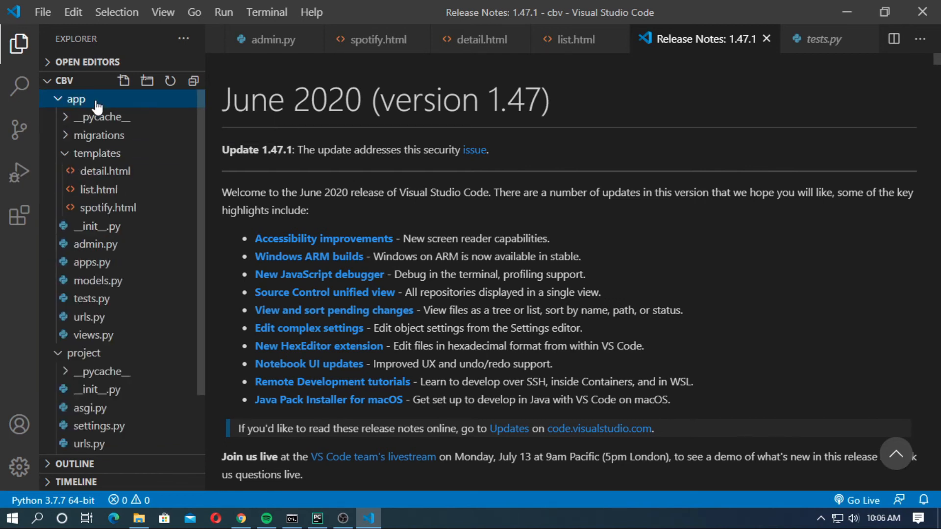
pyautogui.click(240, 518)
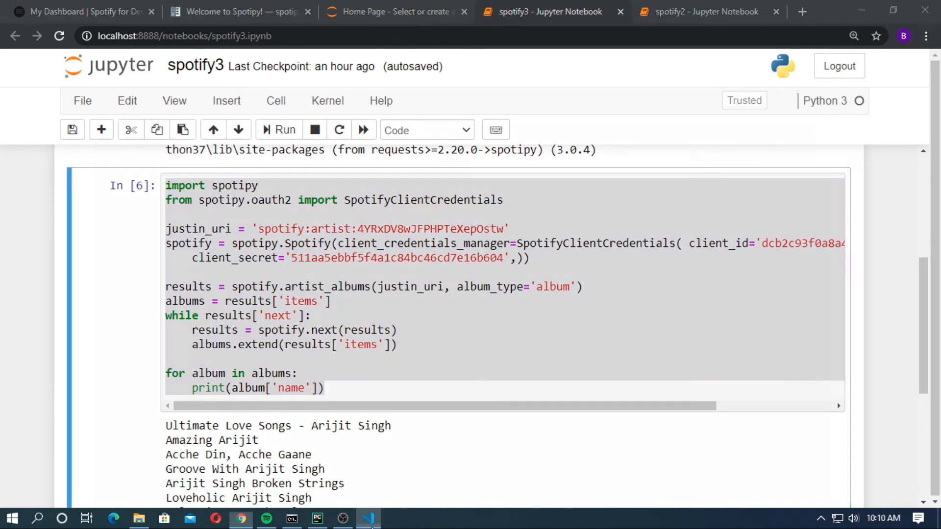
pyautogui.click(368, 518)
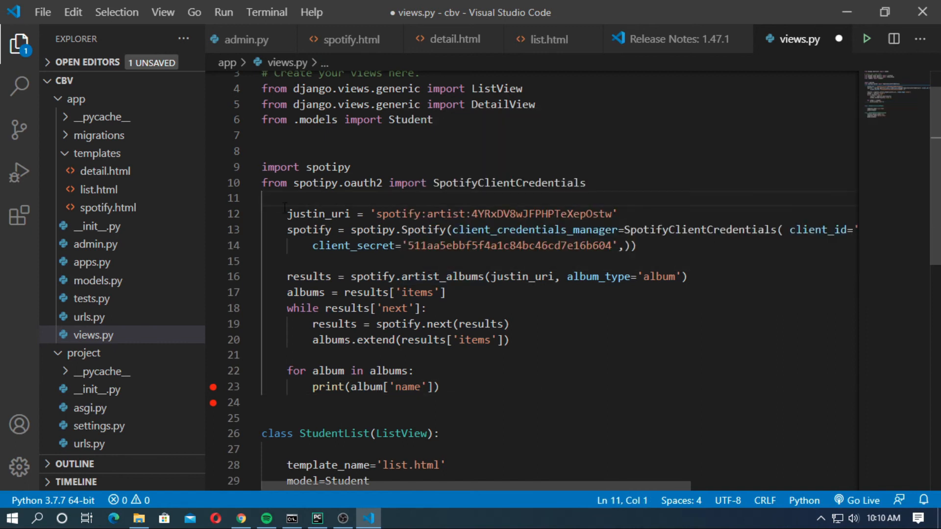
# Define a spotify view function around the album-fetching code in views.py.
pyautogui.write('def')
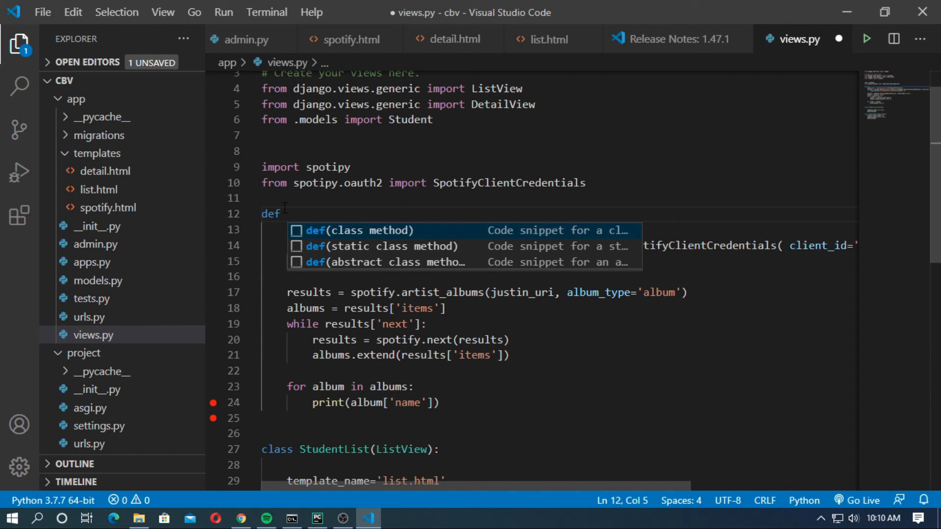
pyautogui.write('spo')
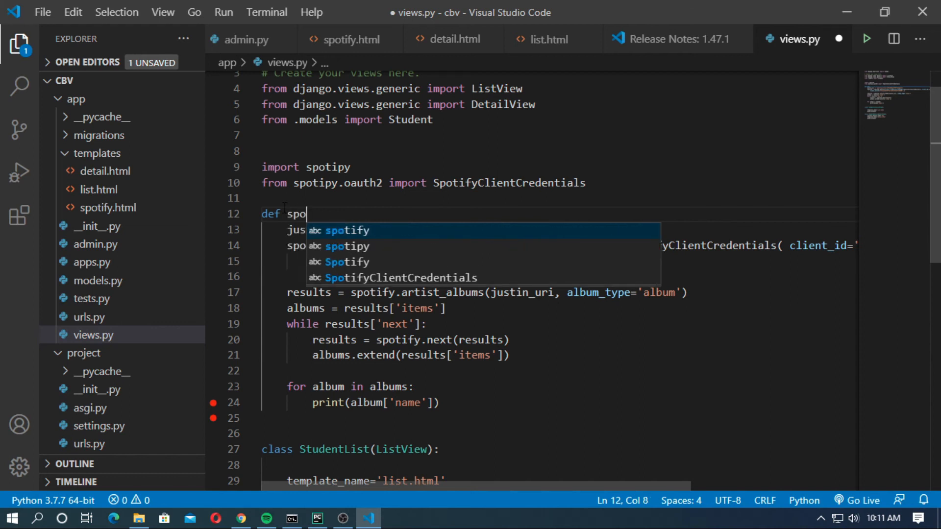
pyautogui.write('tify(request):')
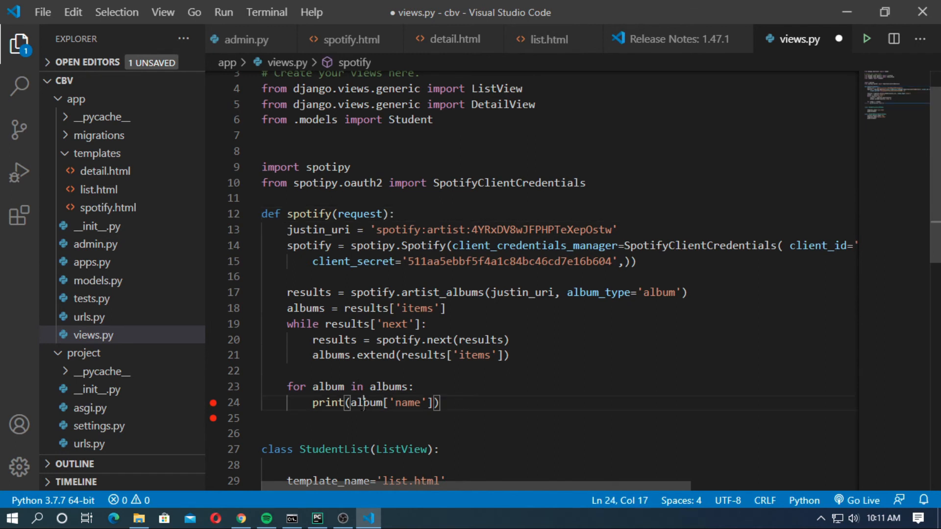
# Replace the print loop with return render(request, 'spotify.html', {'albums': albums}).
pyautogui.moveTo(287, 386); pyautogui.dragTo(440, 402)
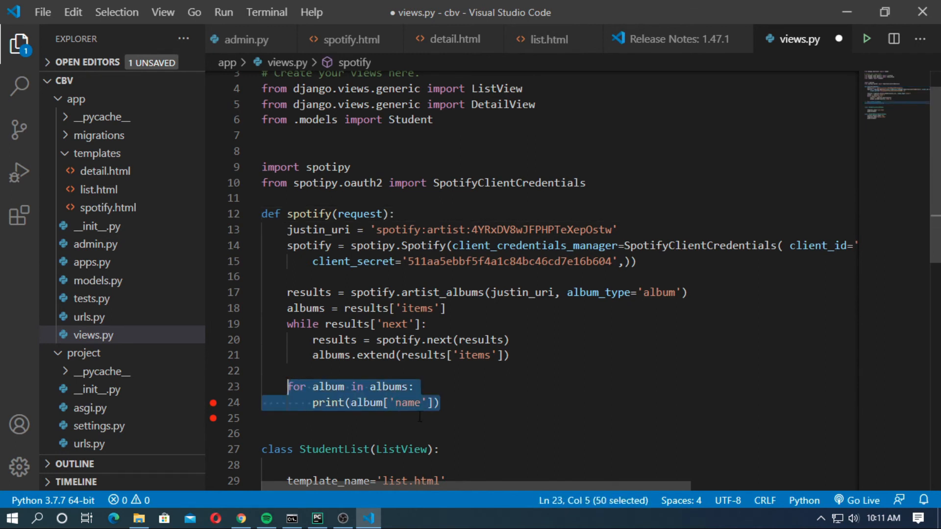
pyautogui.write('r')
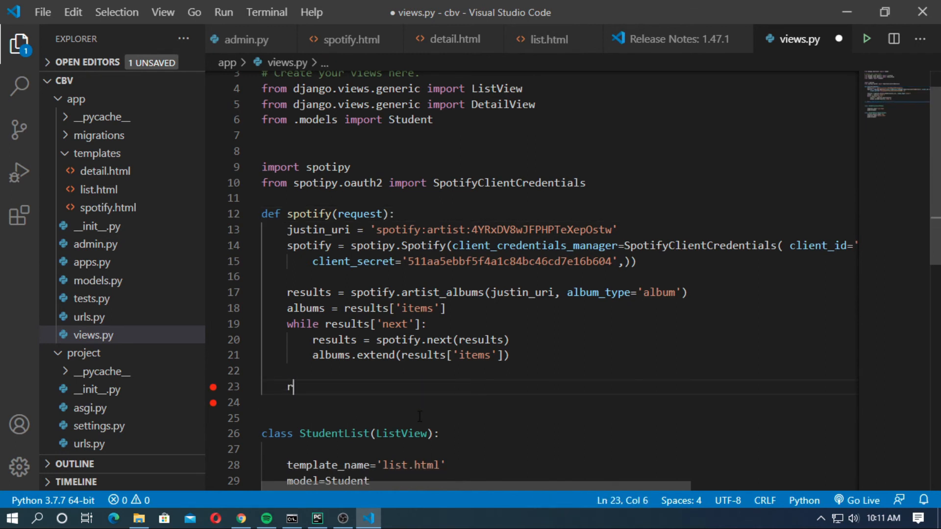
pyautogui.write('eturn')
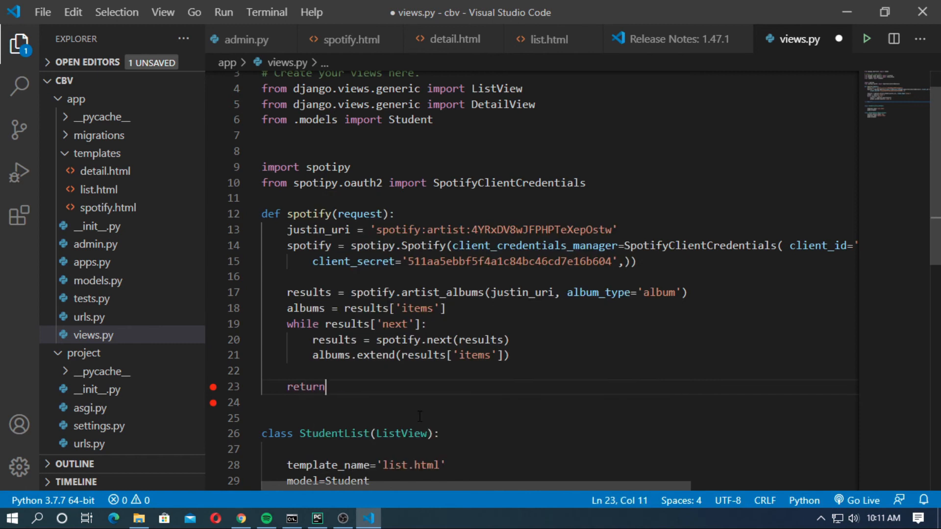
pyautogui.write('render(request')
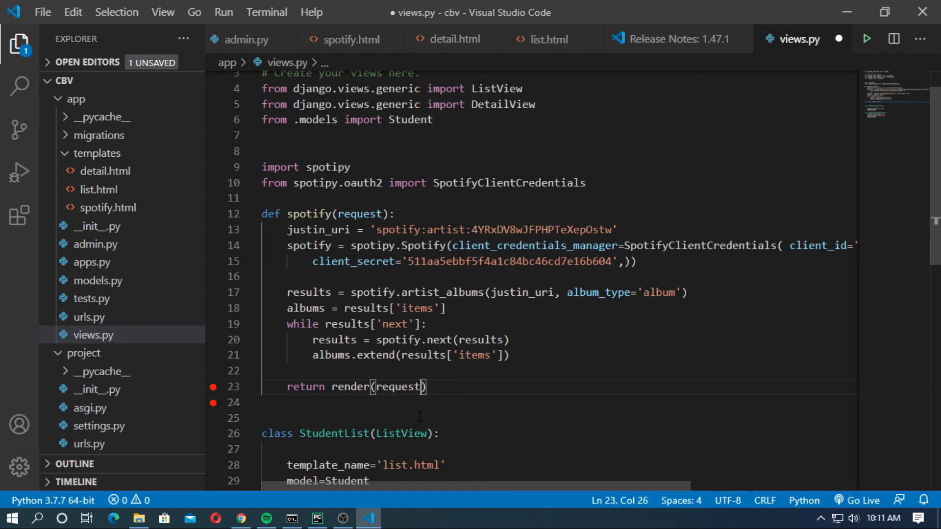
pyautogui.write(",''")
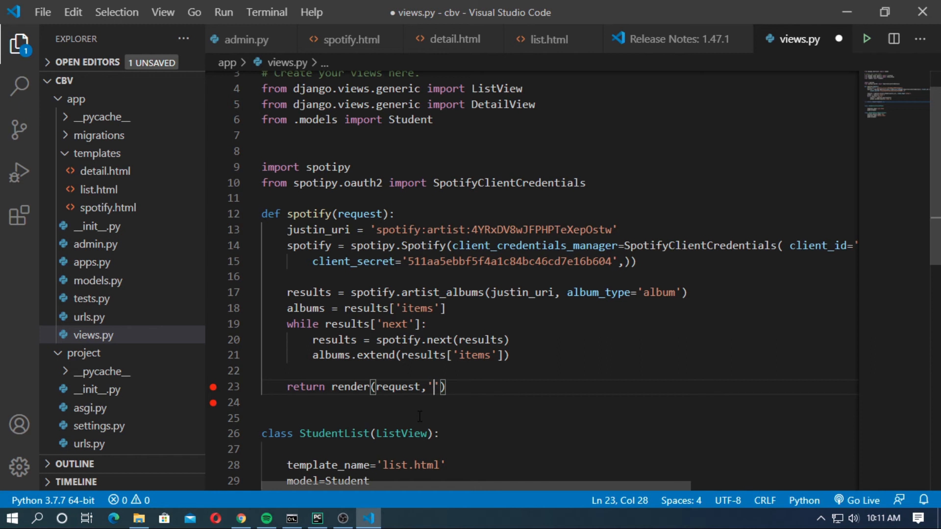
pyautogui.write("spotify.html',")
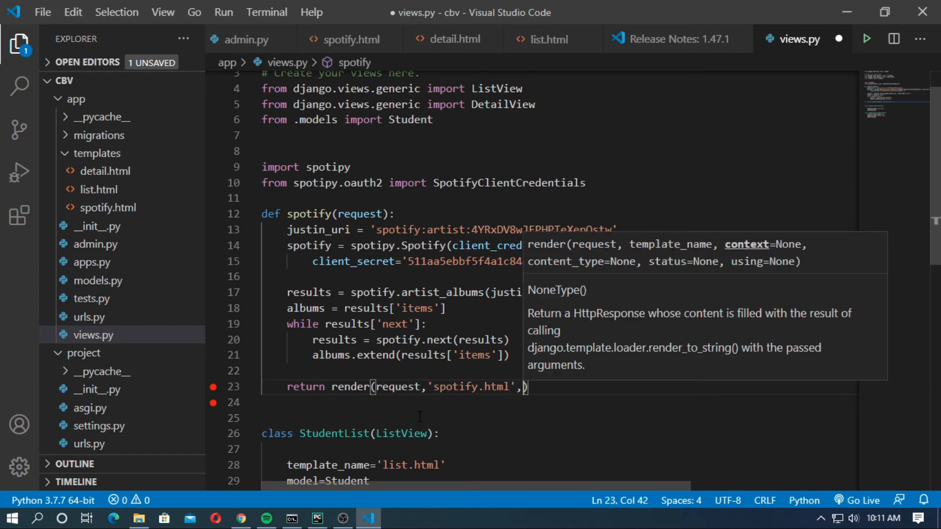
pyautogui.write("{''}")
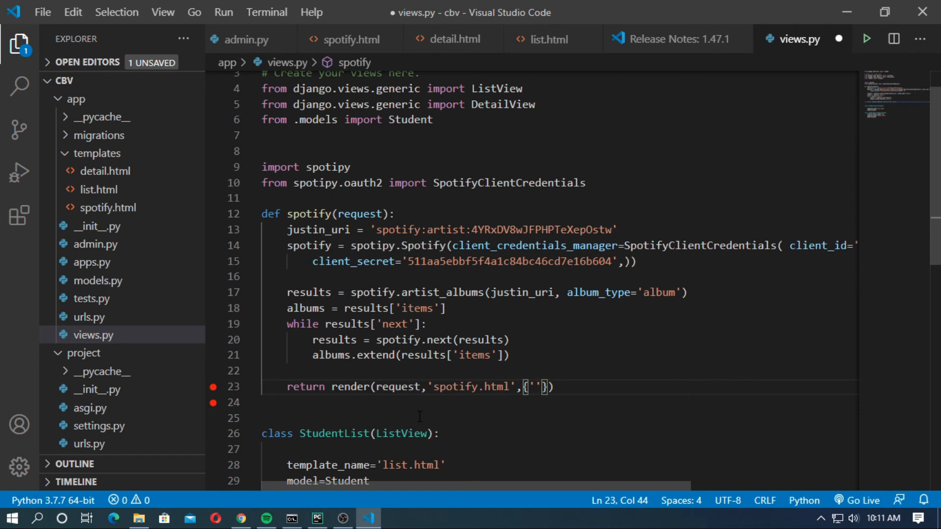
pyautogui.write('album')
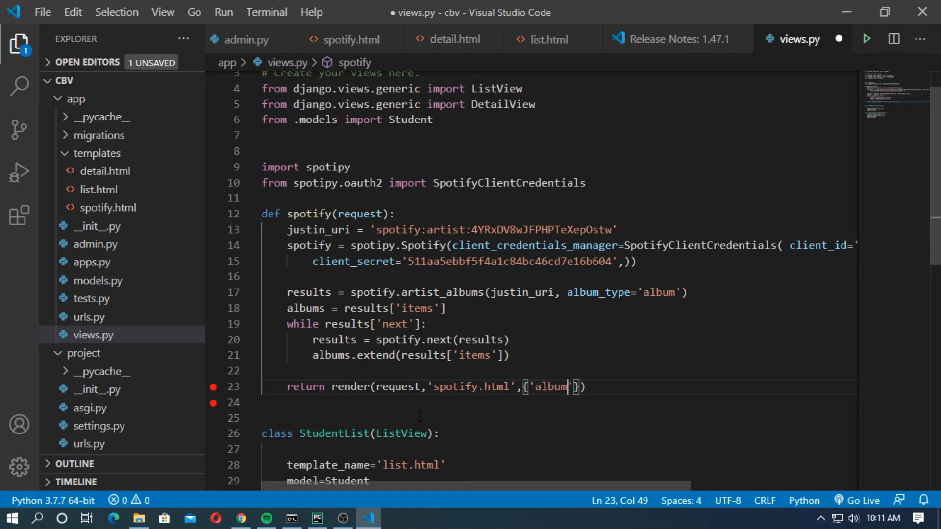
pyautogui.write("s':albums")
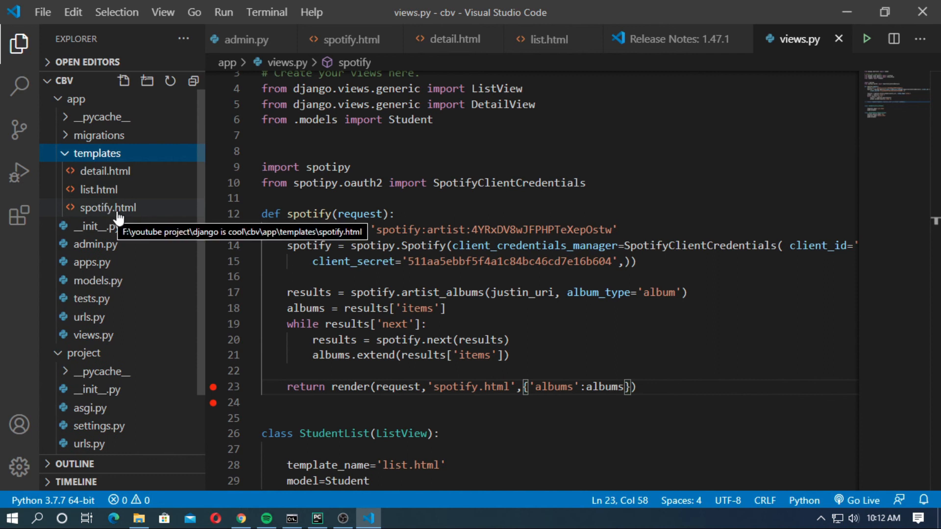
pyautogui.click(109, 207)
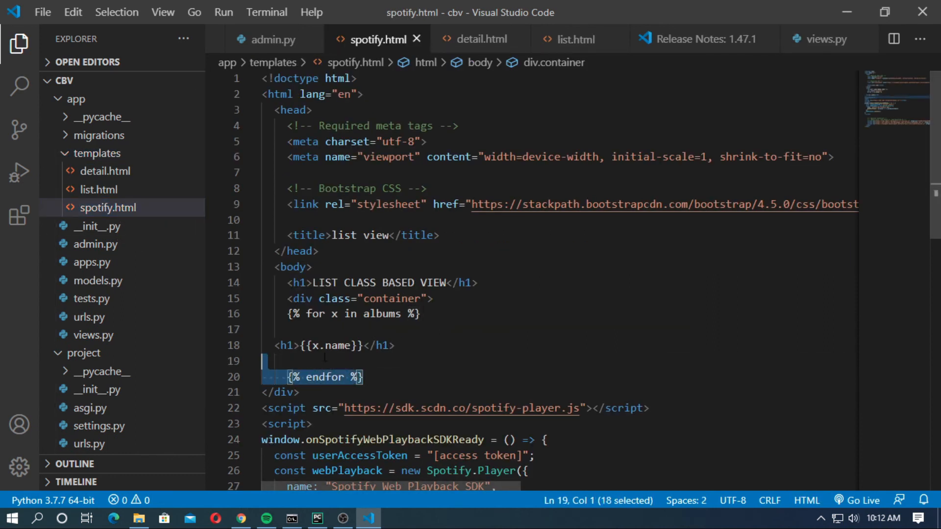
pyautogui.doubleClick(334, 314)
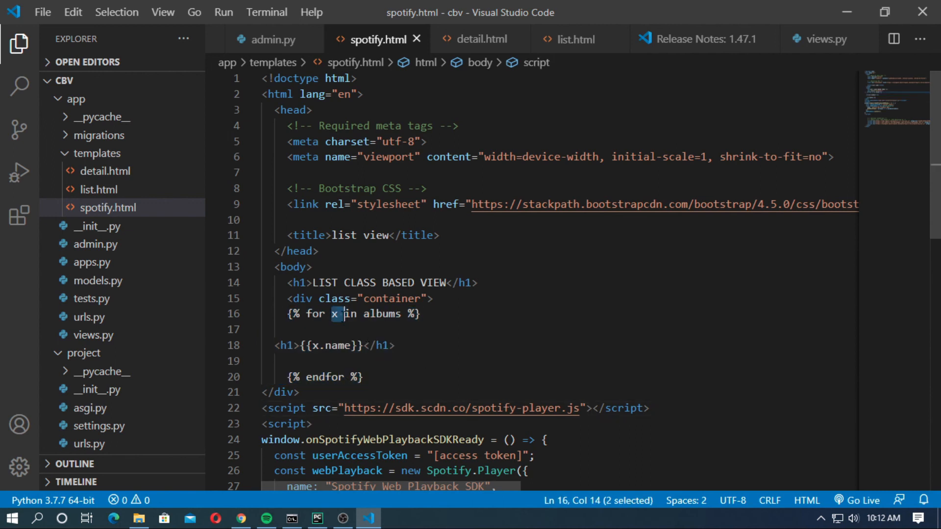
pyautogui.doubleClick(382, 313)
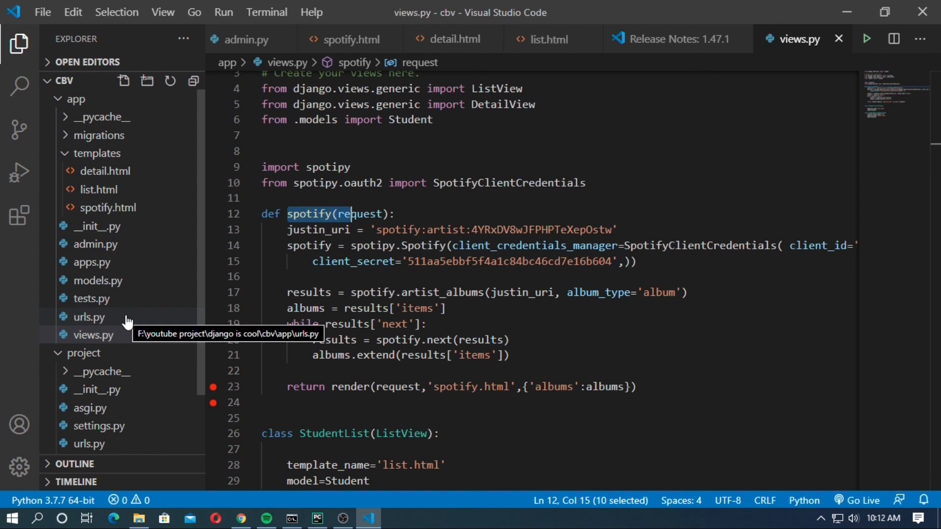
# Check and adjust the spotify/ route in urls.py.
pyautogui.click(89, 317)
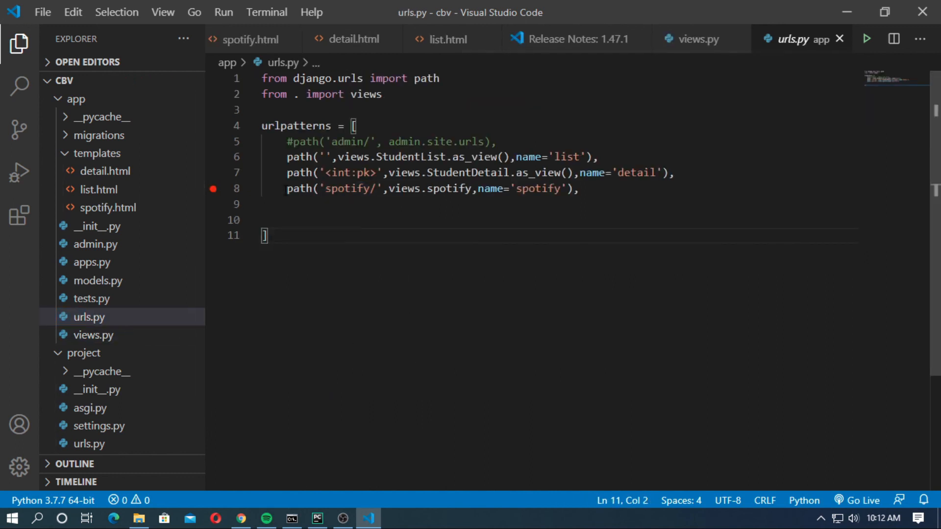
pyautogui.moveTo(286, 188); pyautogui.dragTo(420, 189)
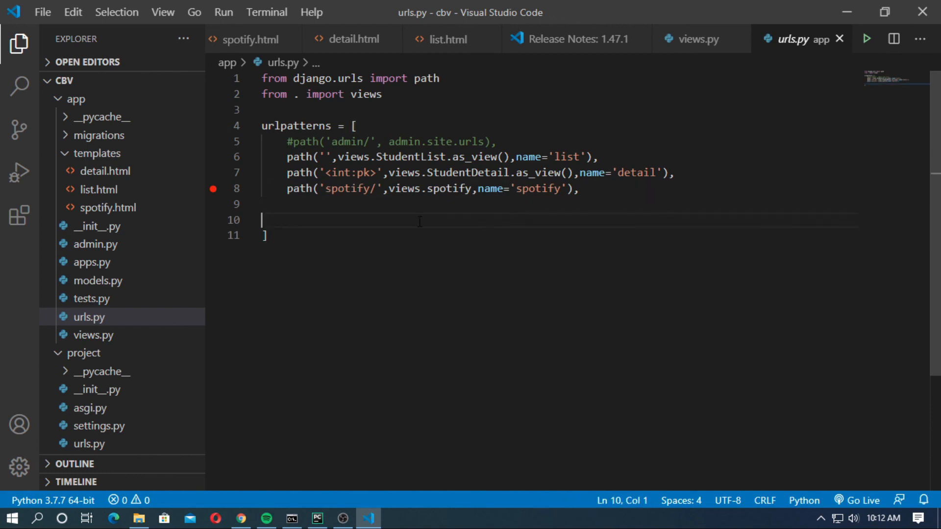
pyautogui.moveTo(394, 225)
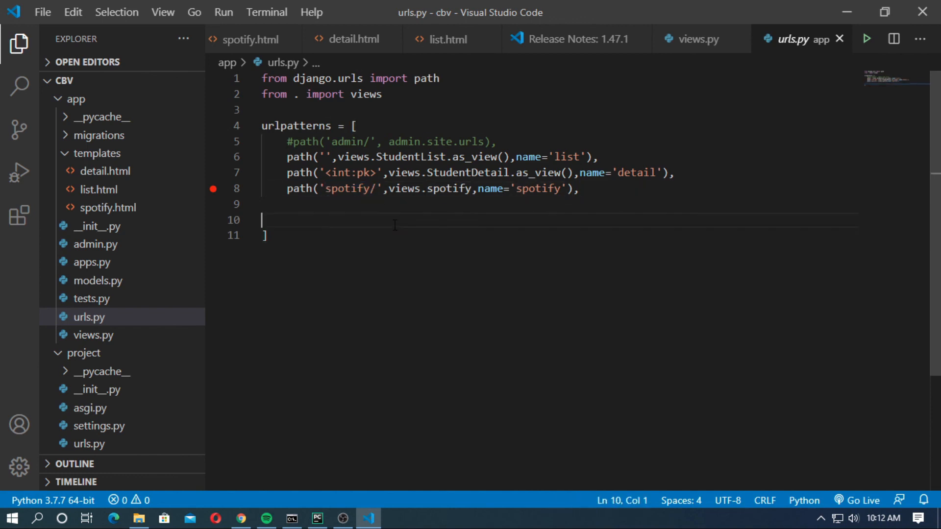
pyautogui.press('Backspace')
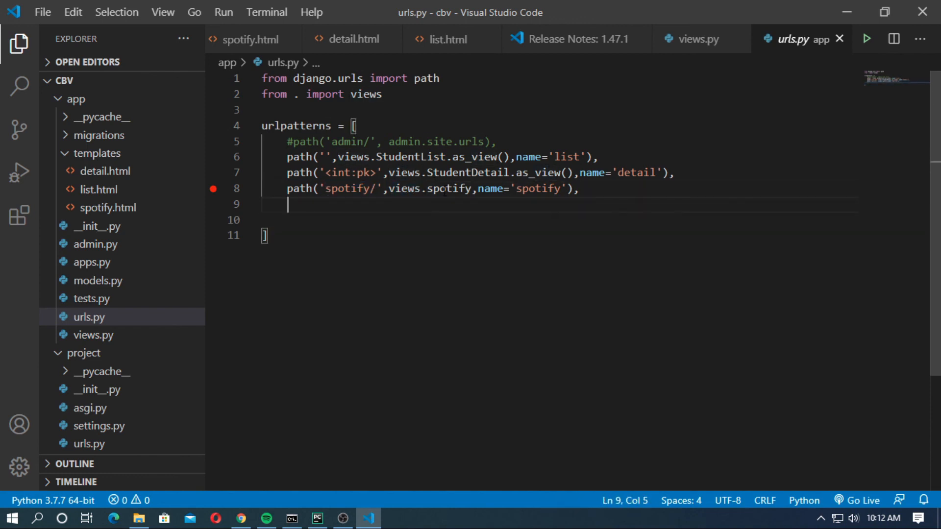
pyautogui.click(479, 220)
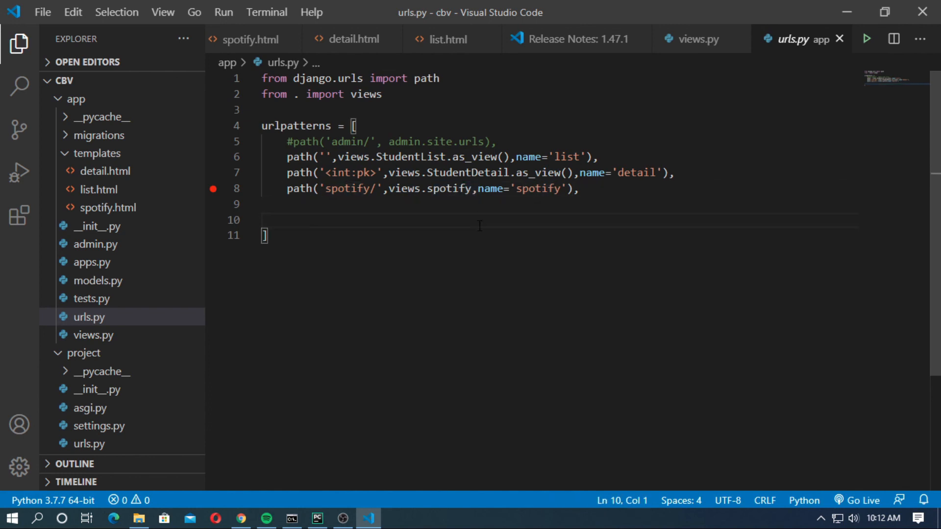
# Open a command prompt in the project folder to run the development server.
pyautogui.click(267, 235)
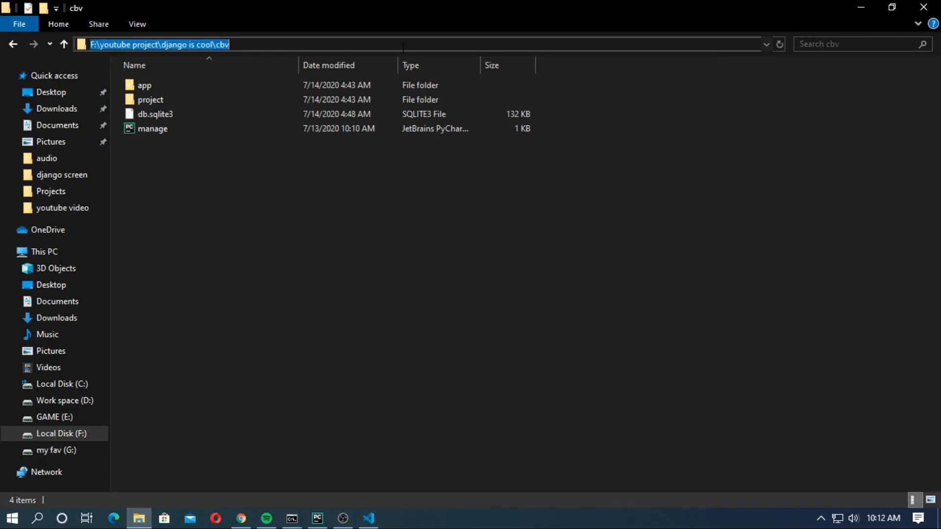
pyautogui.click(291, 518)
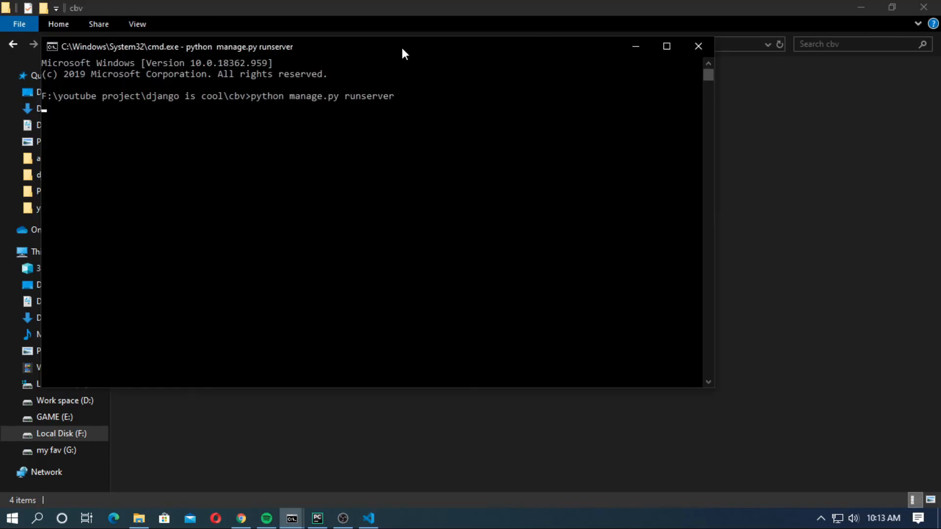
pyautogui.click(240, 518)
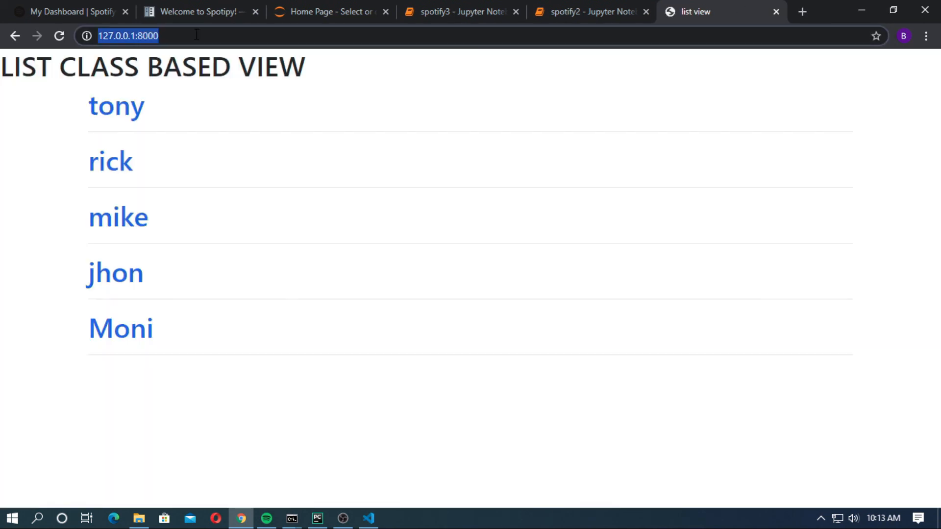
# Load 127.0.0.1:8000/spotify/ in Chrome to see Arijit Singh's album names.
pyautogui.write('/')
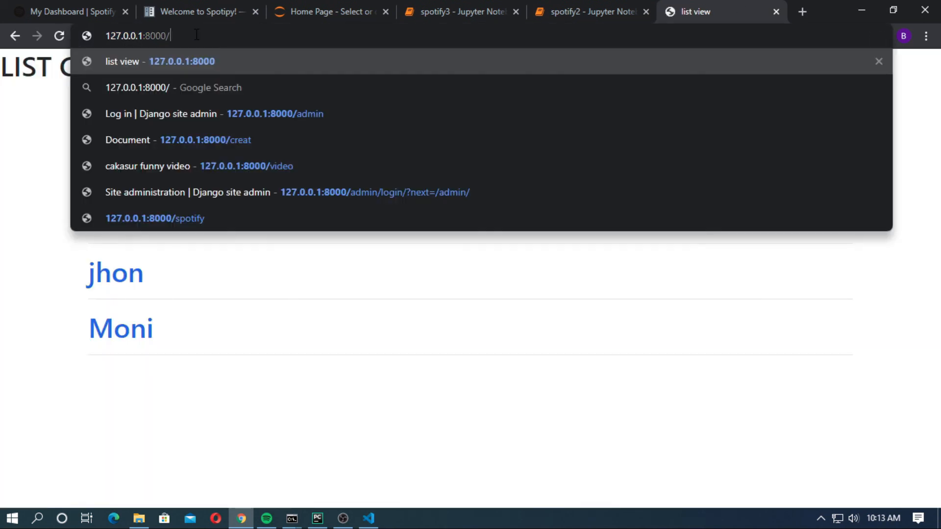
pyautogui.write('spotify/')
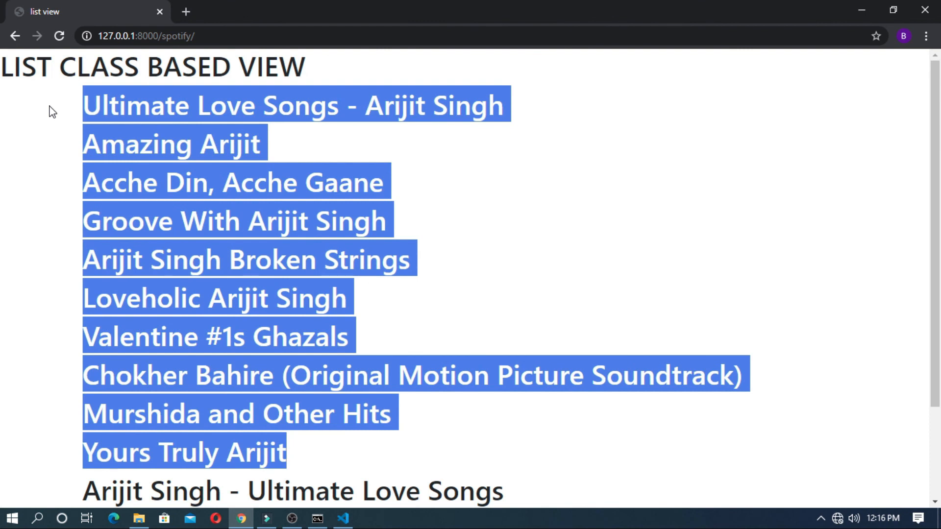
pyautogui.click(54, 105)
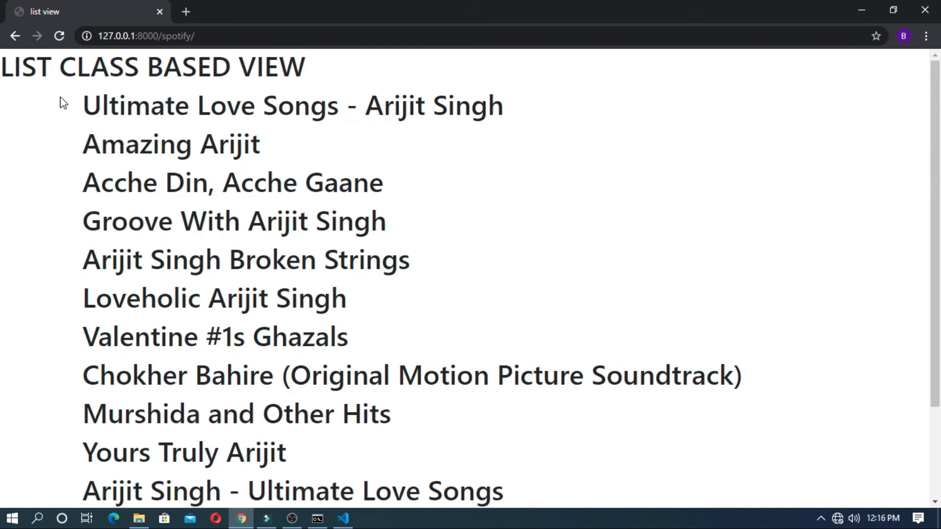